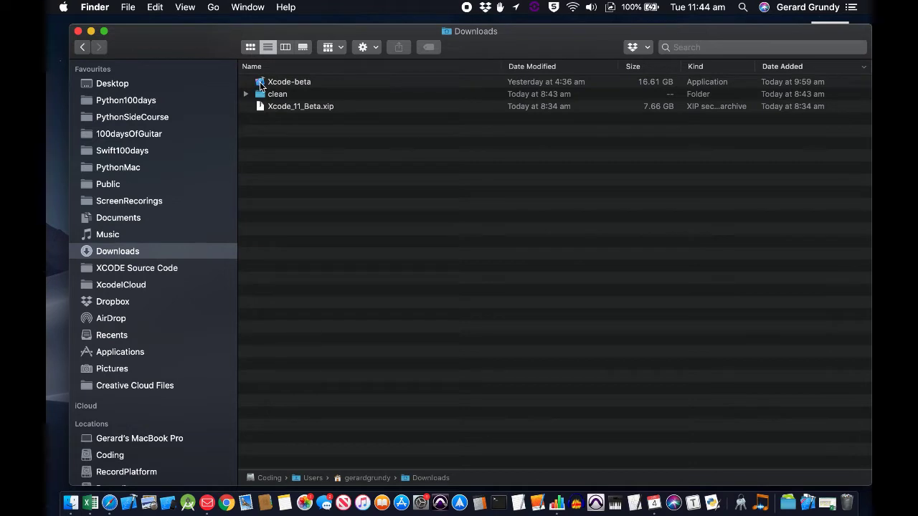
mouse_move(269, 93)
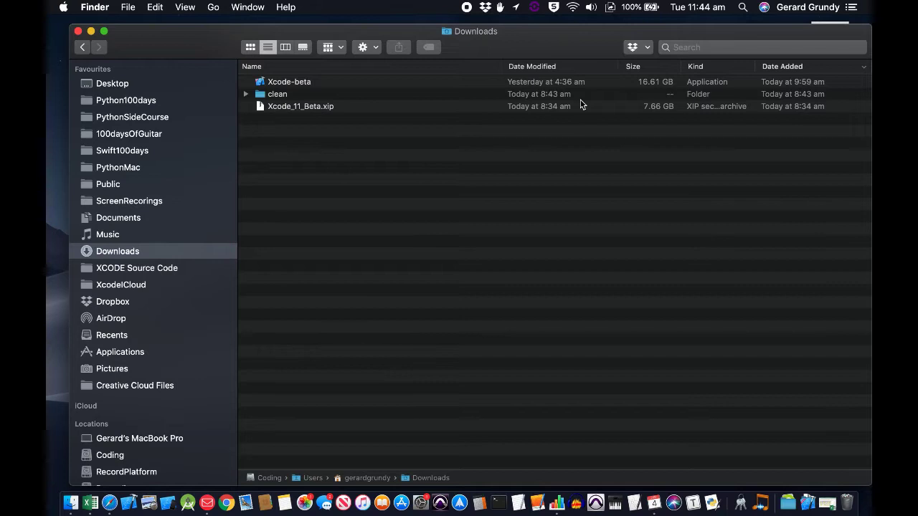
mouse_move(663, 115)
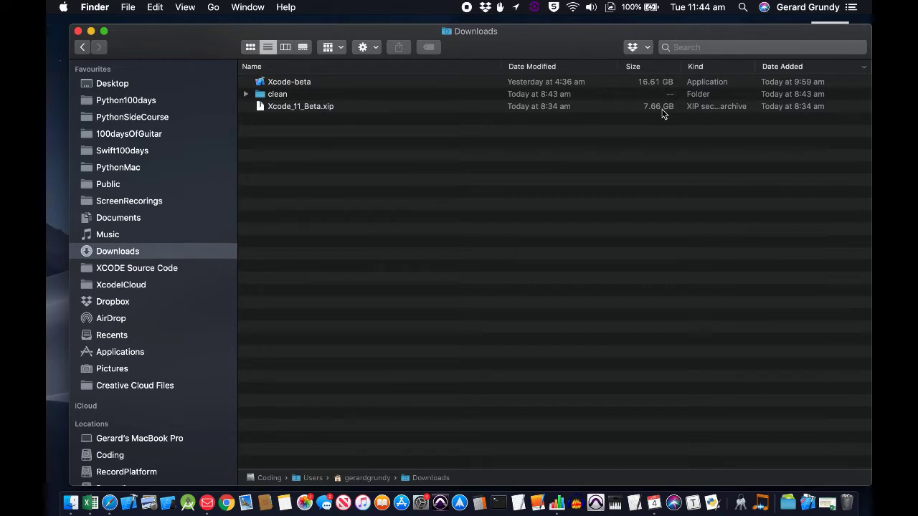
mouse_move(656, 121)
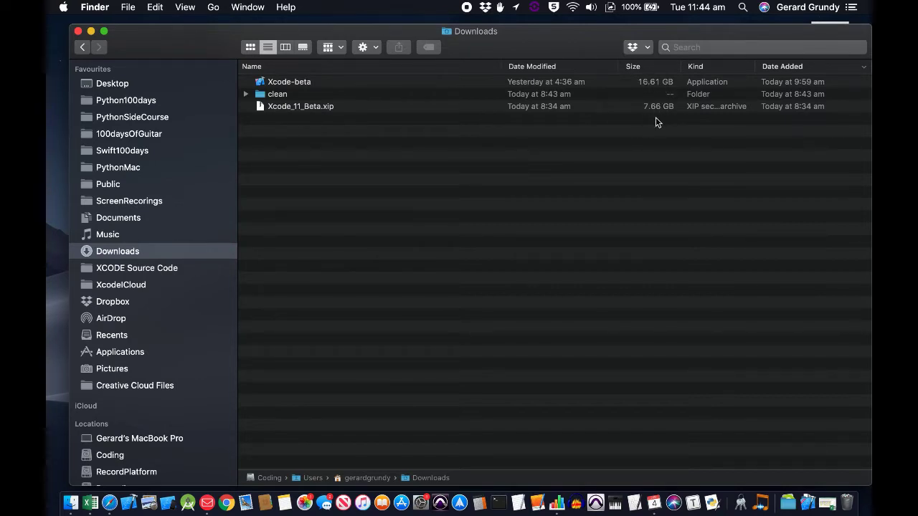
mouse_move(647, 106)
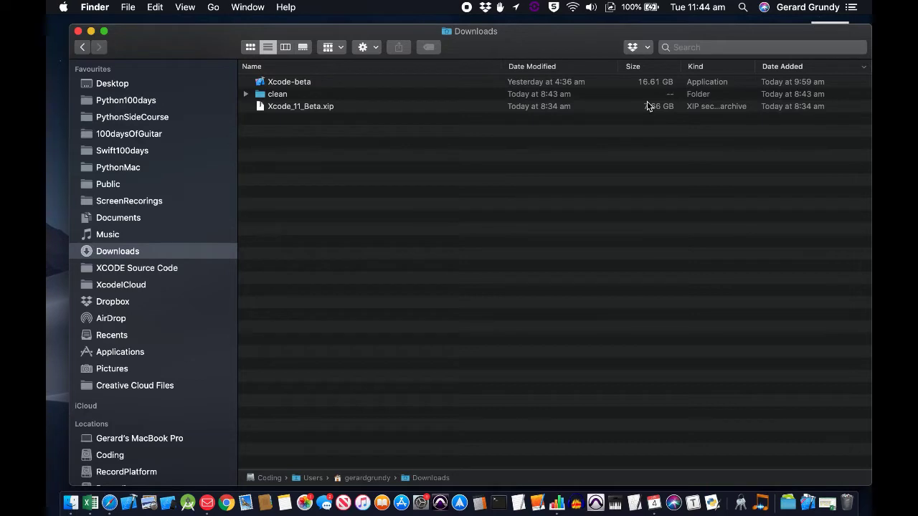
Launch Xcode-beta, agree to the license, and authorise it with the admin password
left_click(300, 106)
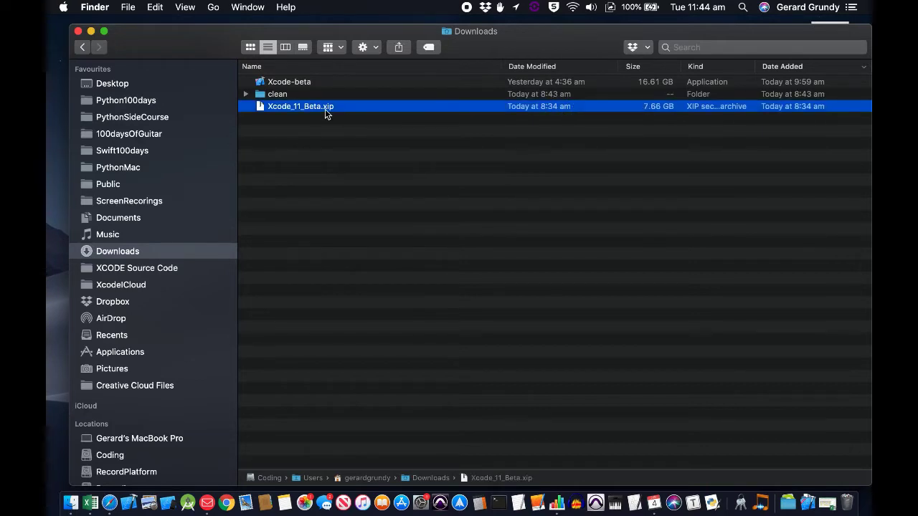
mouse_move(308, 114)
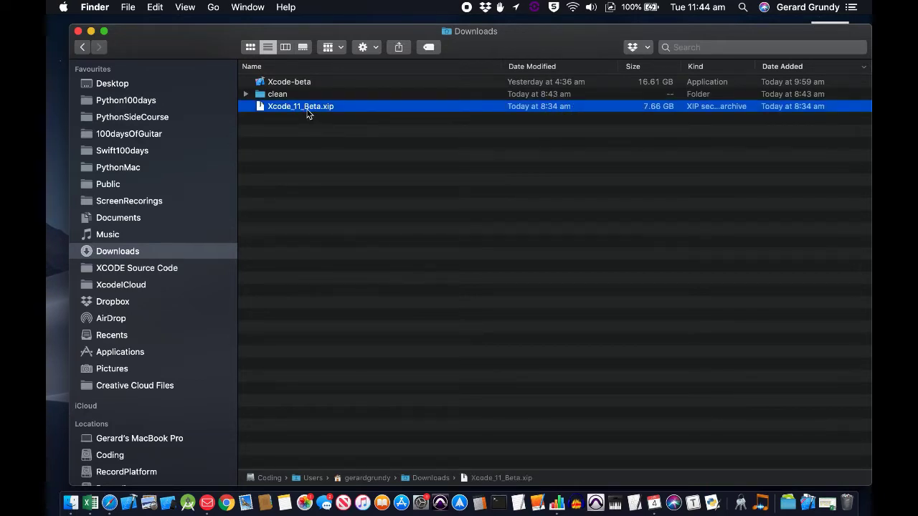
mouse_move(273, 86)
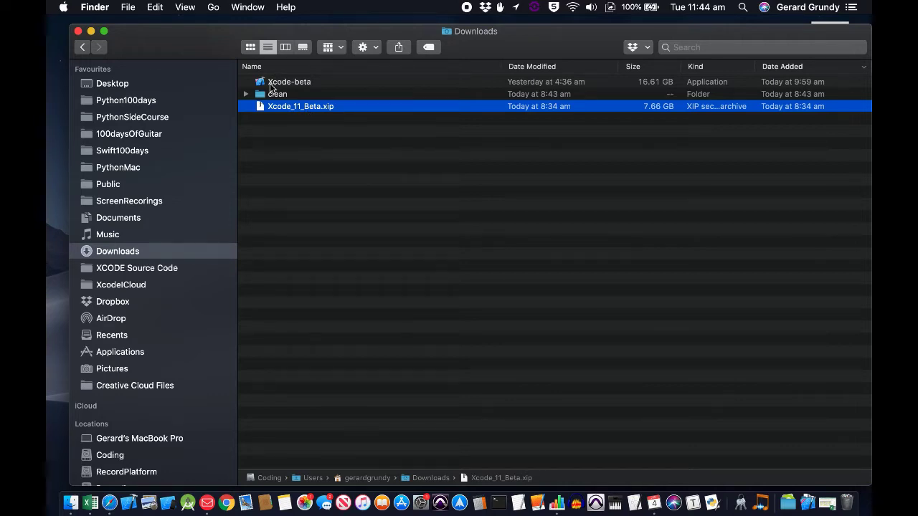
left_click(288, 81)
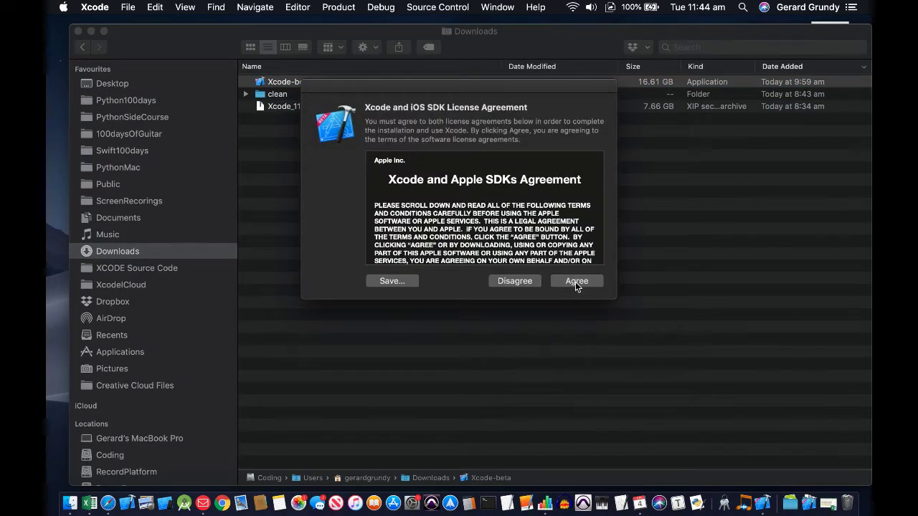
left_click(575, 280)
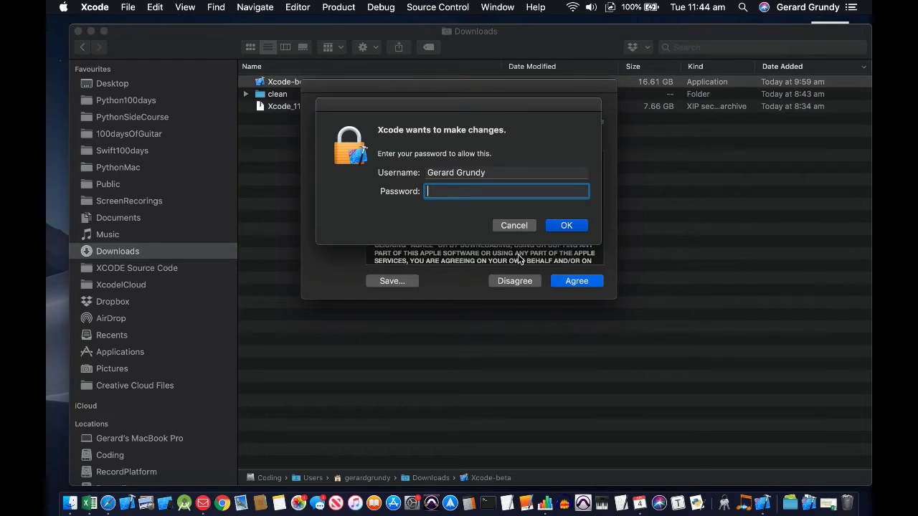
type("••••••")
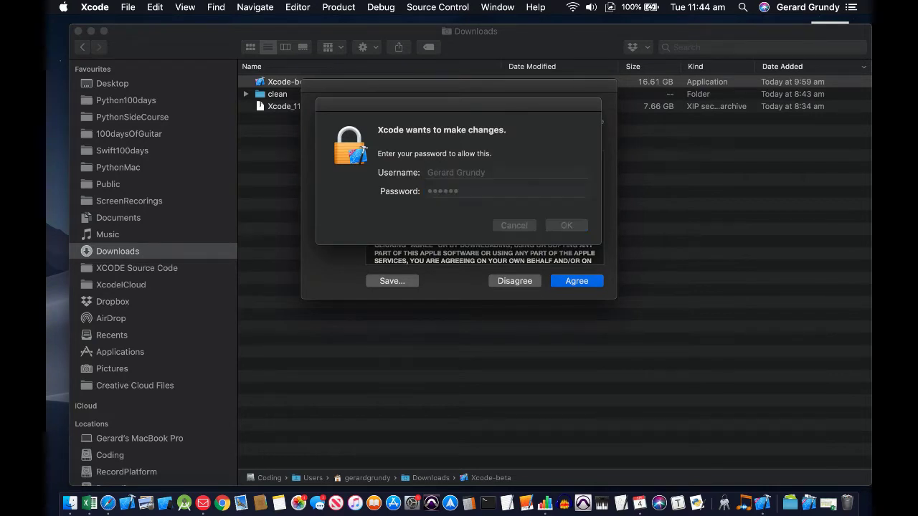
left_click(566, 225)
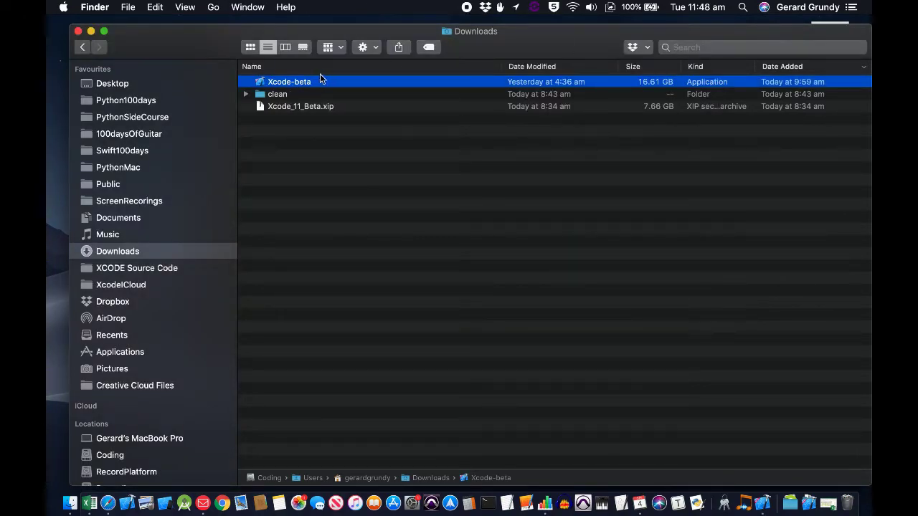
mouse_move(595, 198)
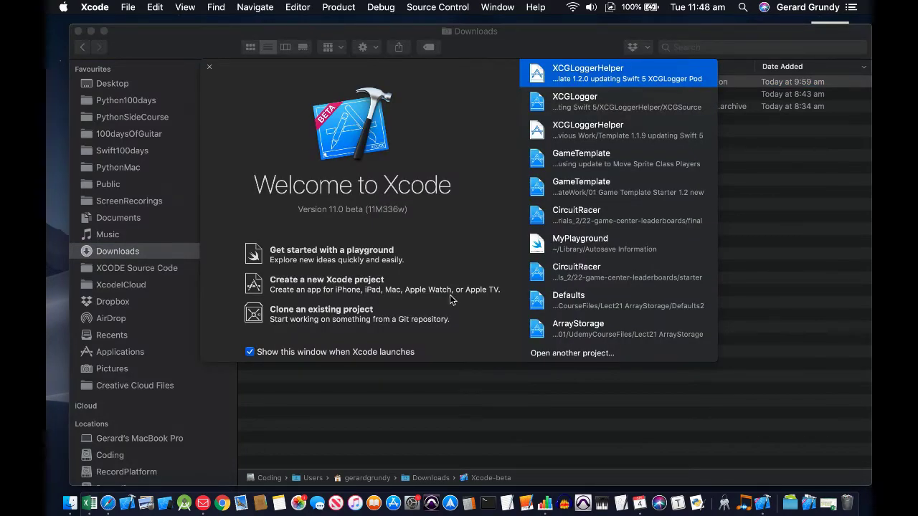
mouse_move(450, 267)
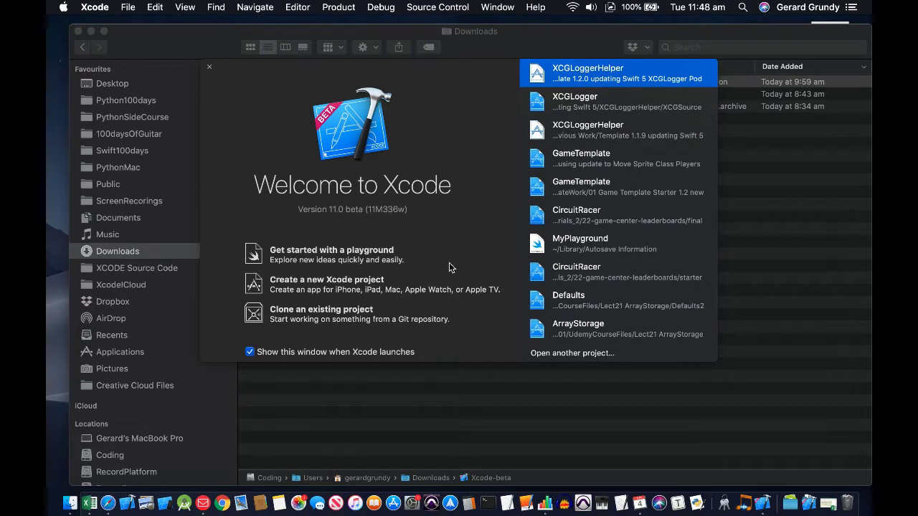
mouse_move(386, 242)
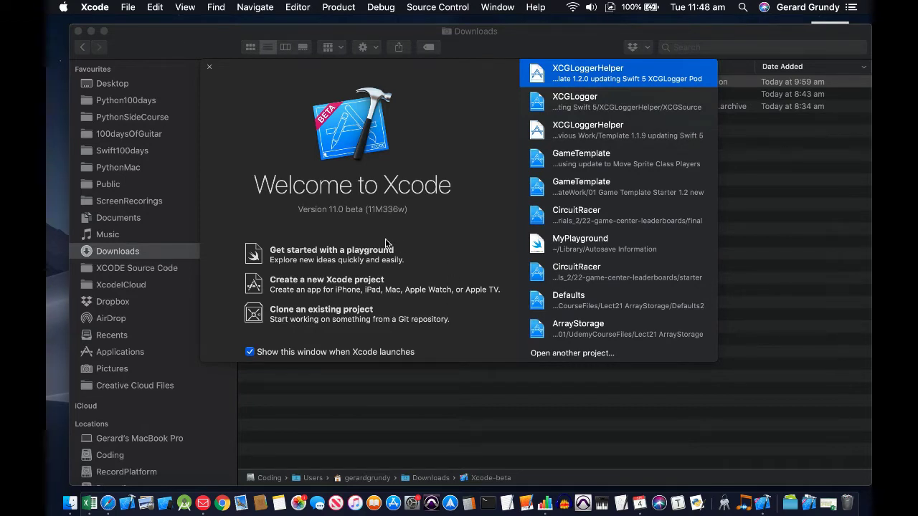
mouse_move(417, 275)
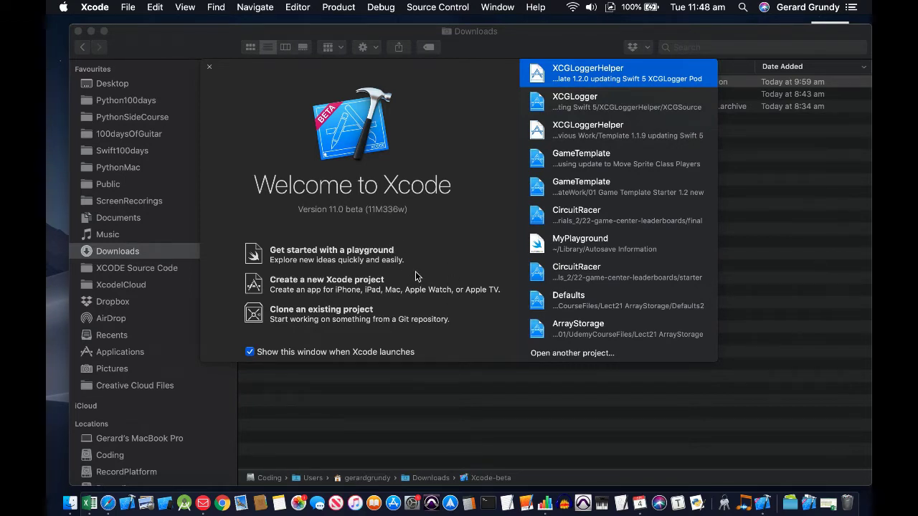
mouse_move(327, 258)
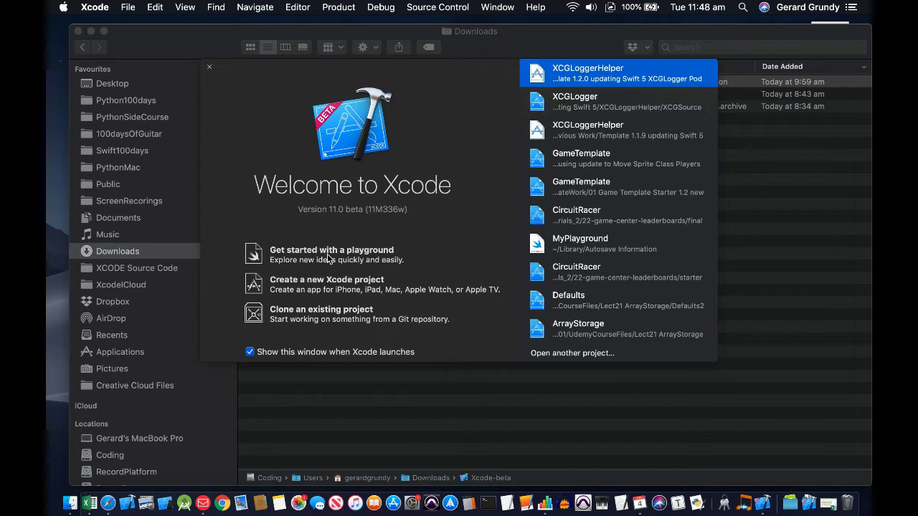
Create a playground from the iOS Blank template and save it as MyPlayground
left_click(331, 250)
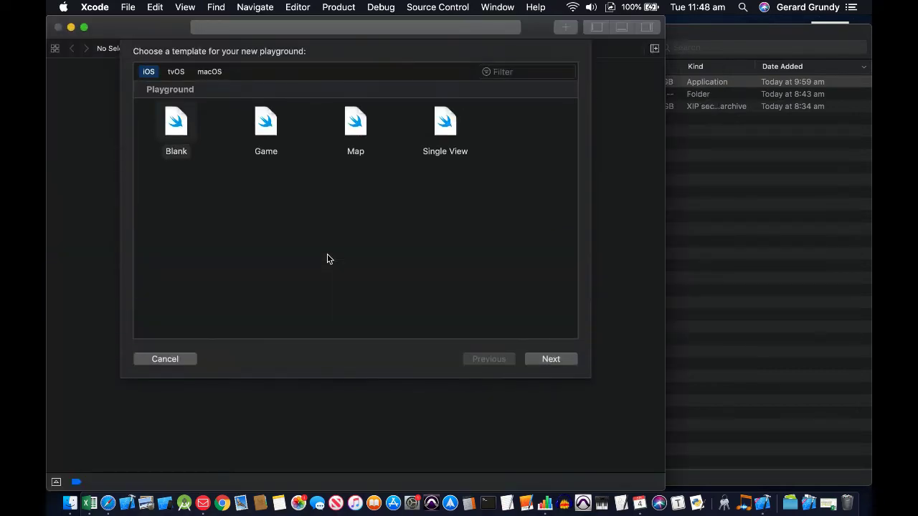
left_click(176, 122)
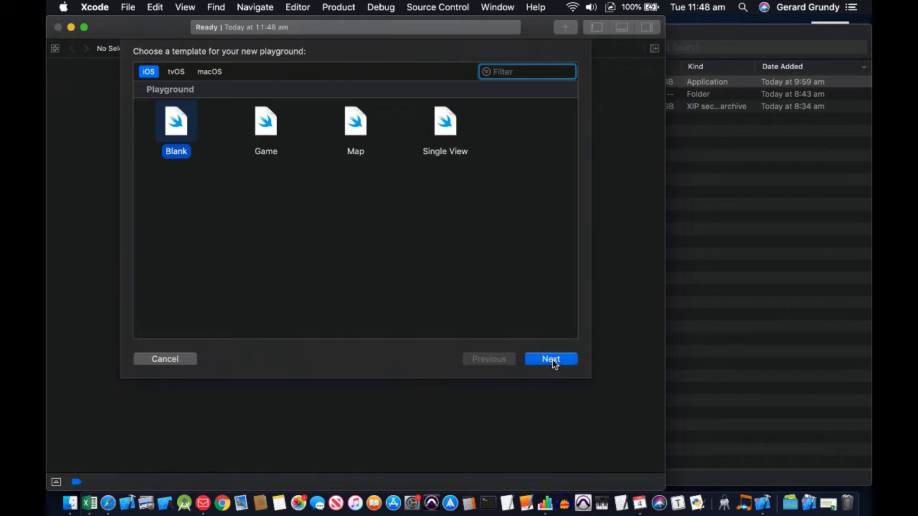
left_click(550, 360)
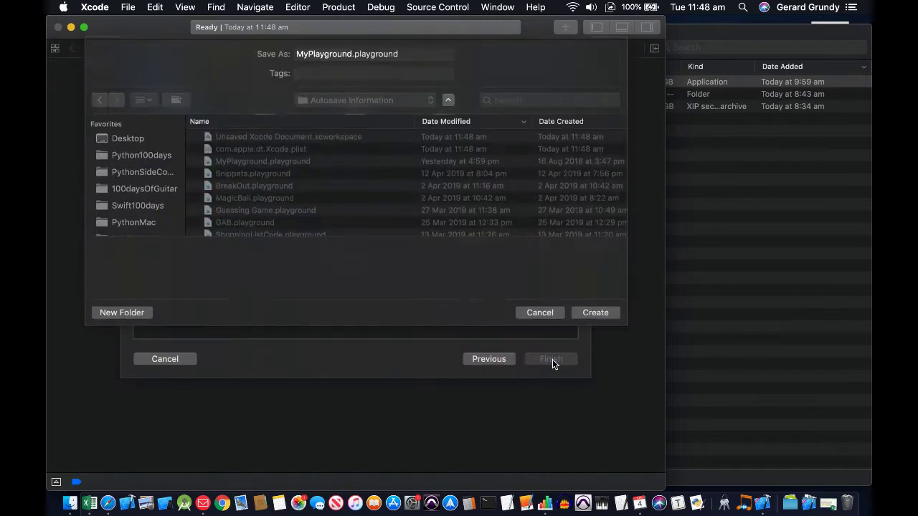
left_click(595, 314)
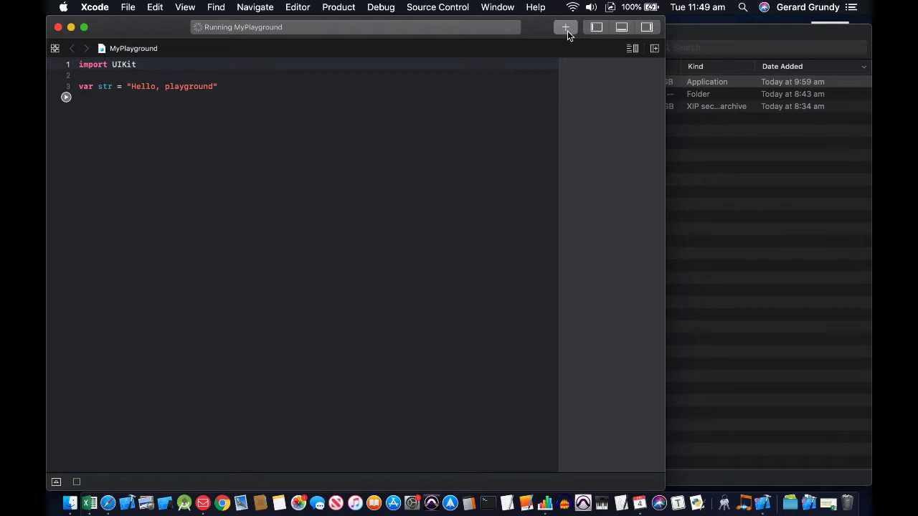
left_click(563, 27)
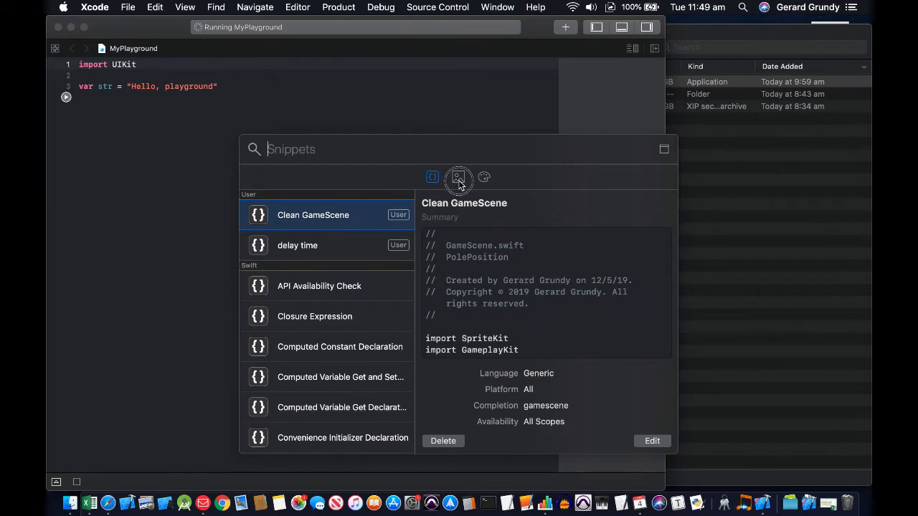
left_click(457, 177)
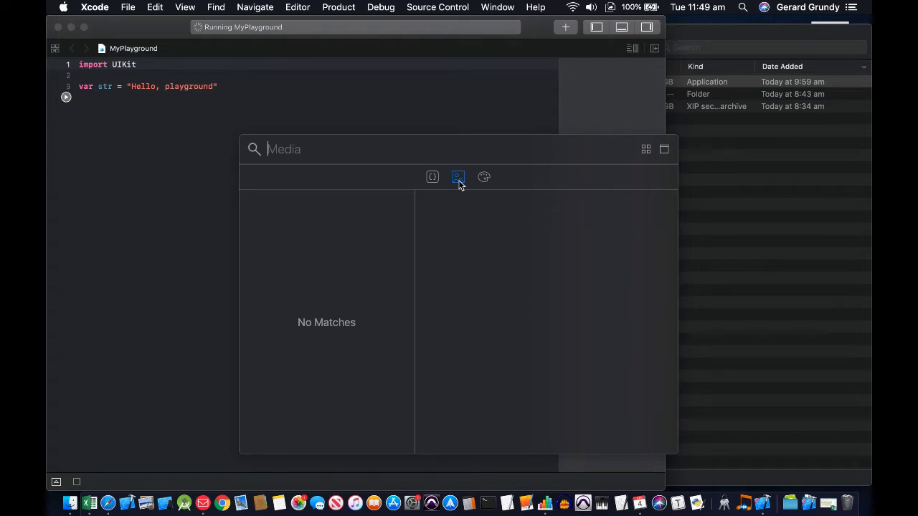
left_click(482, 177)
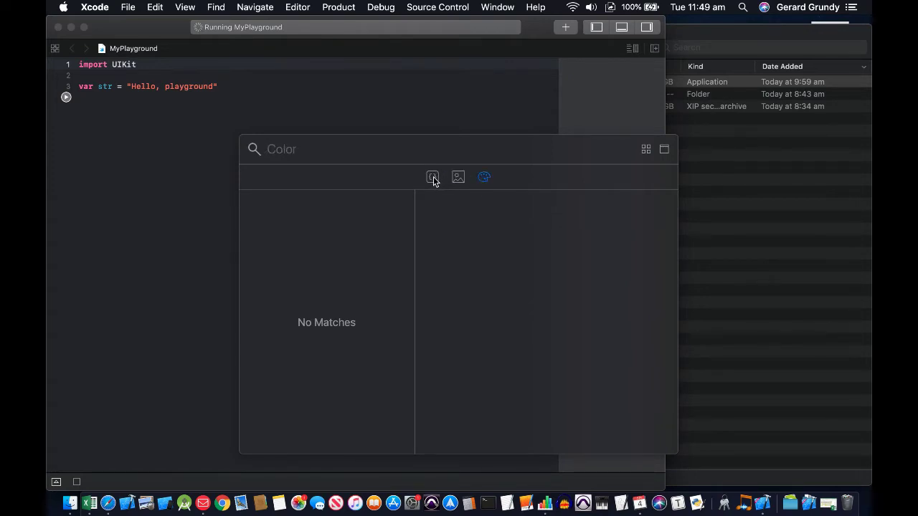
left_click(431, 177)
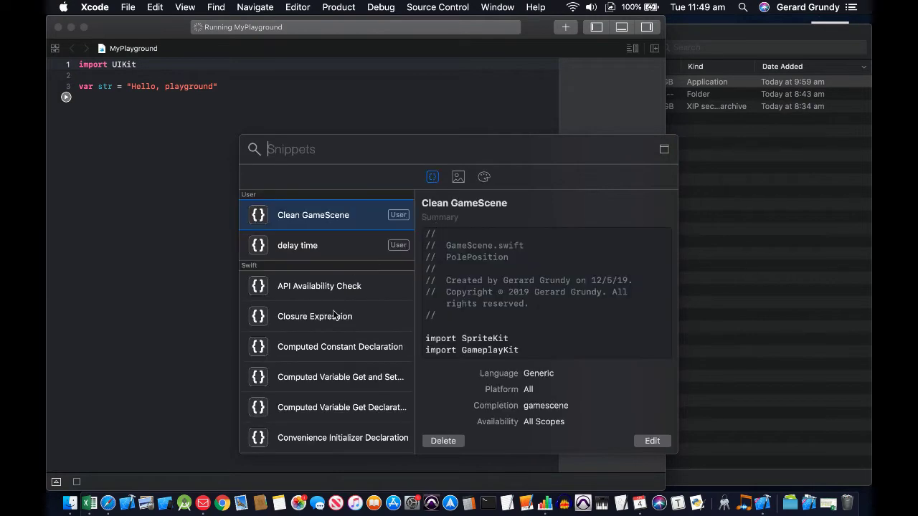
mouse_move(322, 248)
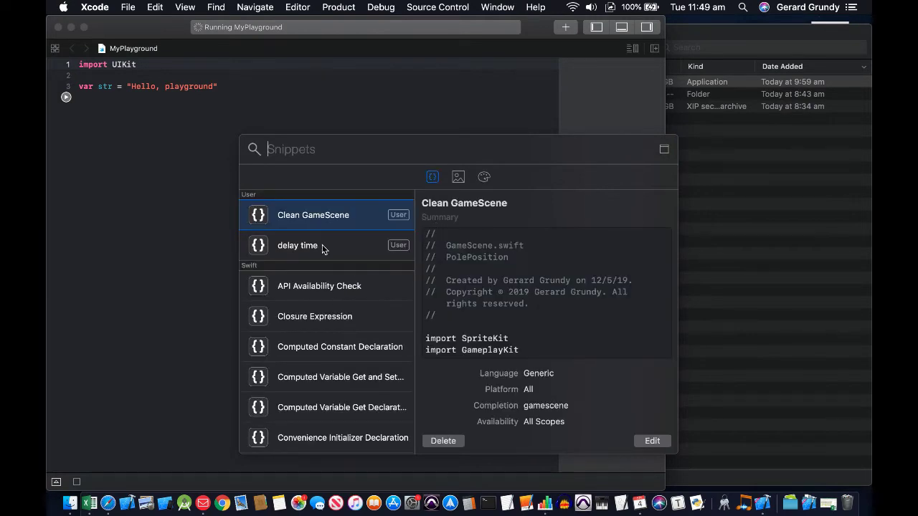
mouse_move(334, 298)
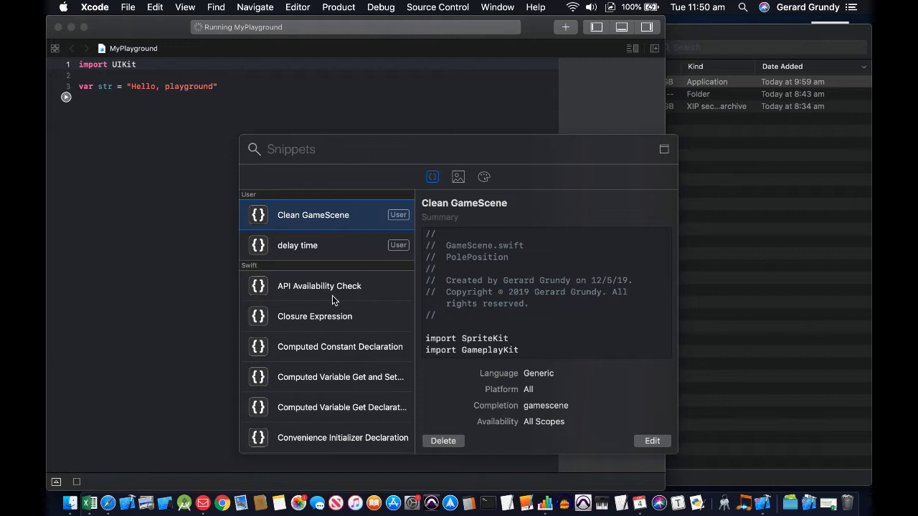
mouse_move(419, 355)
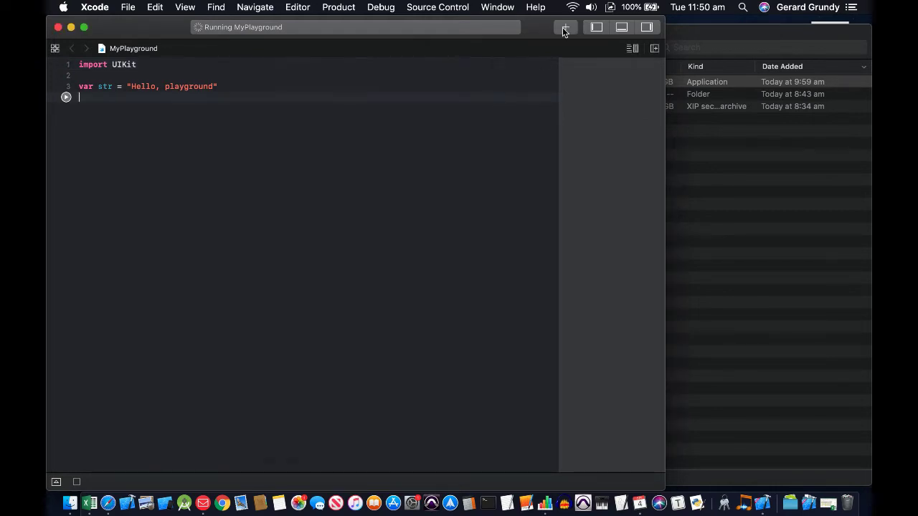
mouse_move(563, 27)
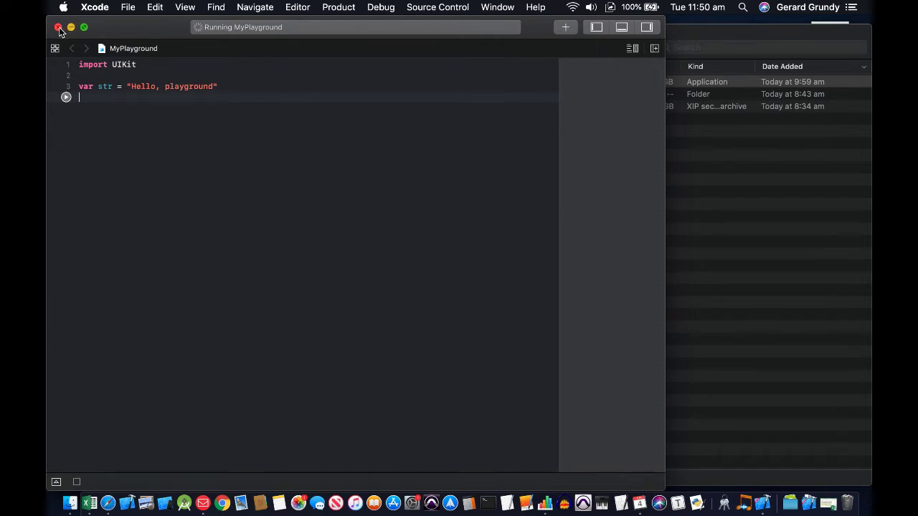
mouse_move(145, 501)
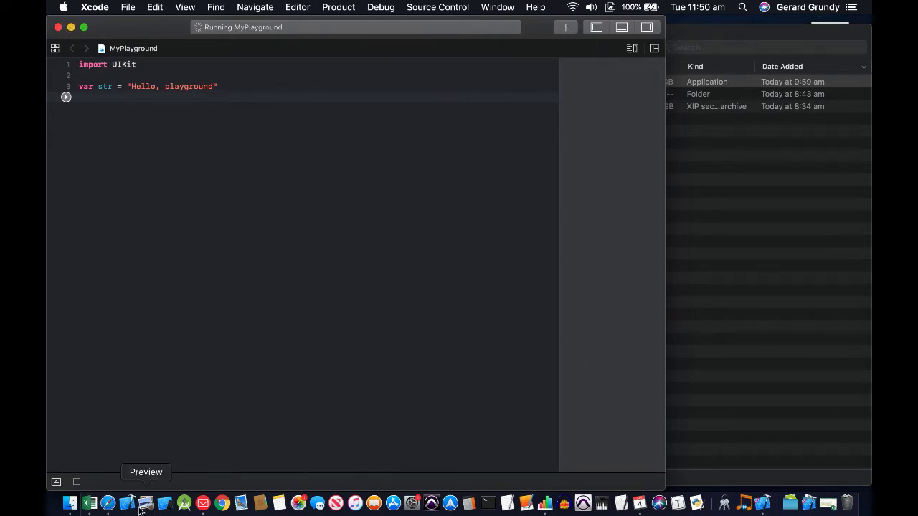
mouse_move(247, 196)
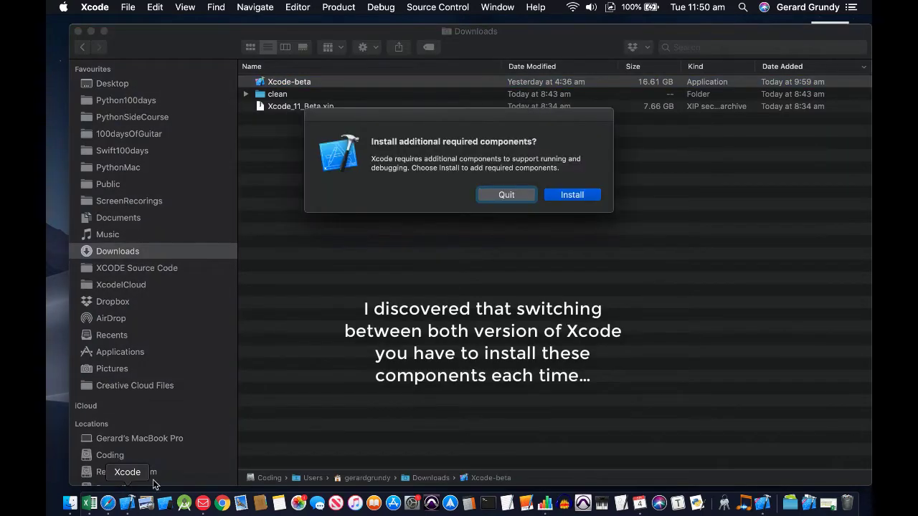
mouse_move(560, 199)
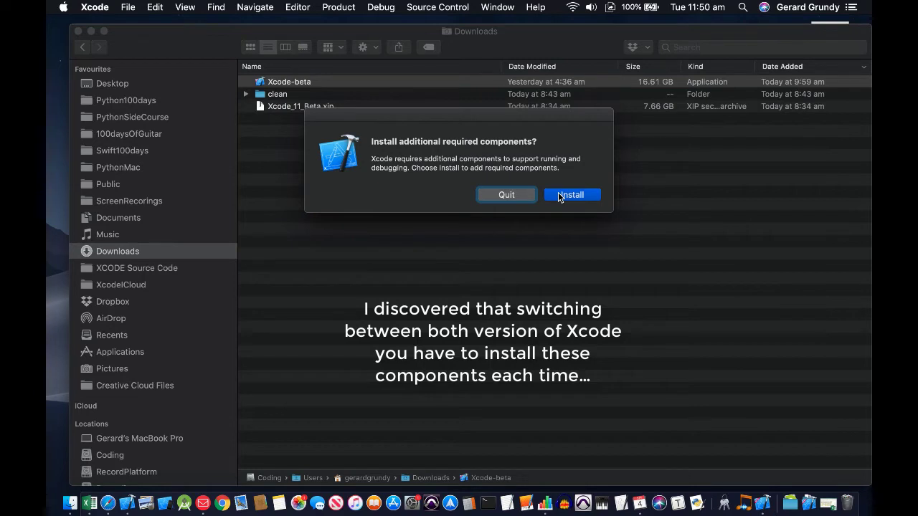
Install the required components, quit Xcode 11.0 from the Dock, and authorise with the password
left_click(572, 195)
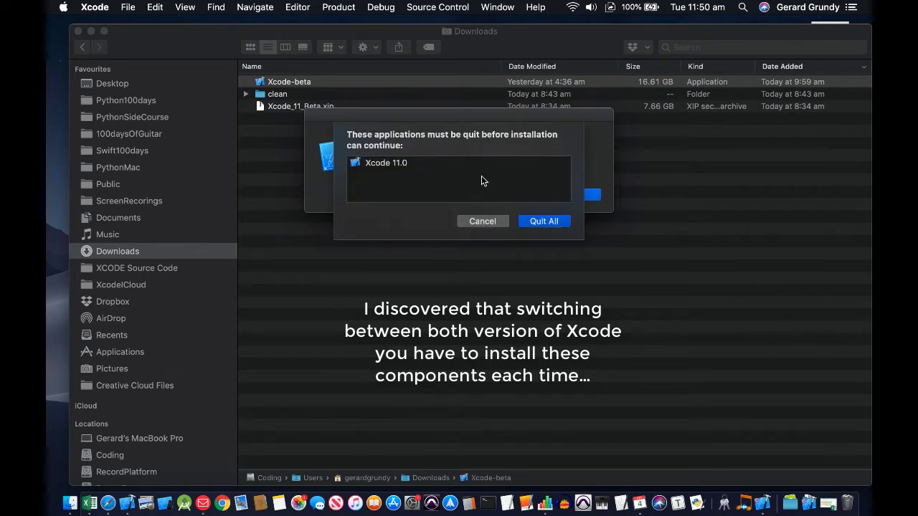
mouse_move(661, 506)
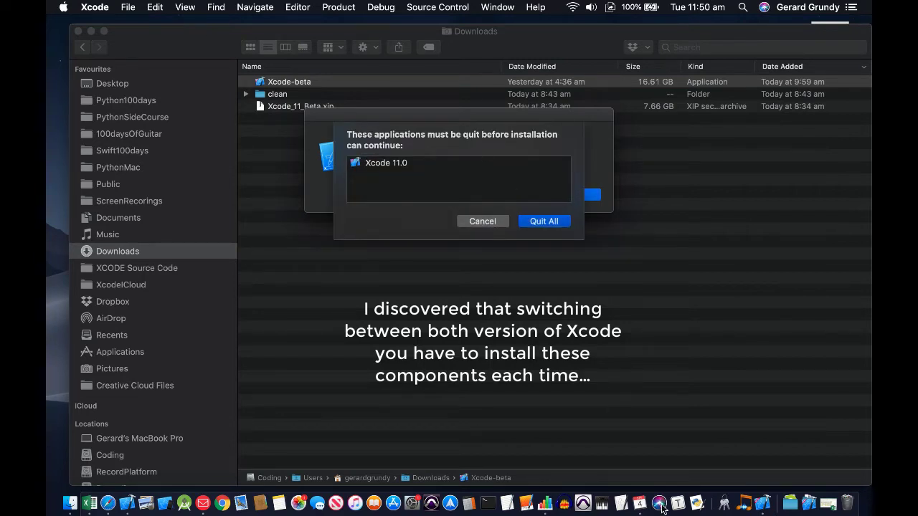
right_click(654, 505)
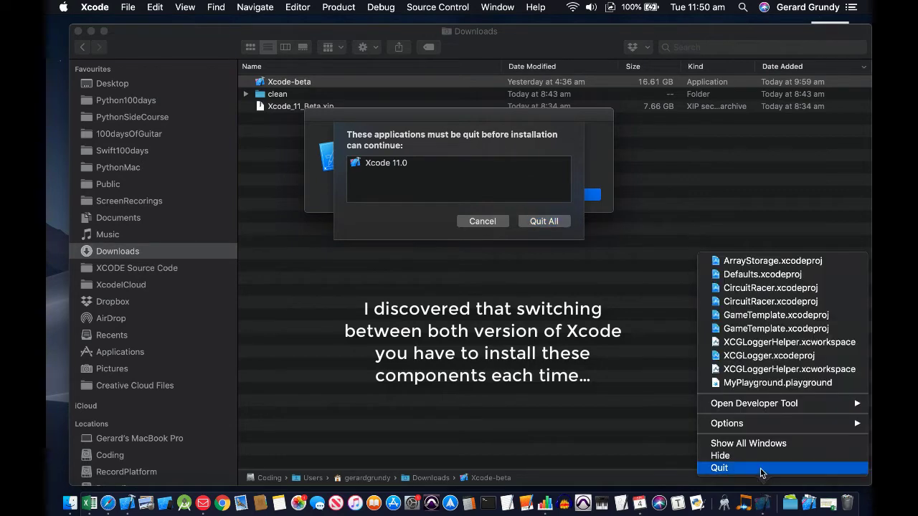
left_click(543, 220)
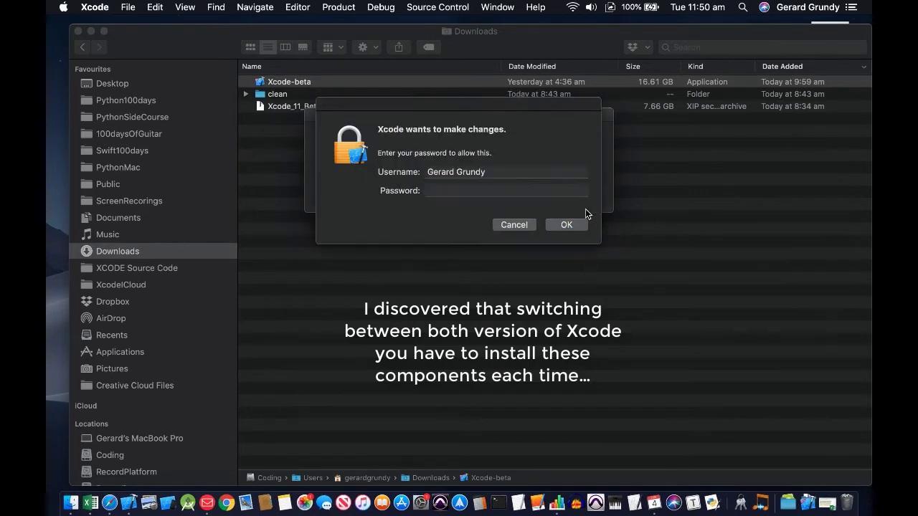
type("••")
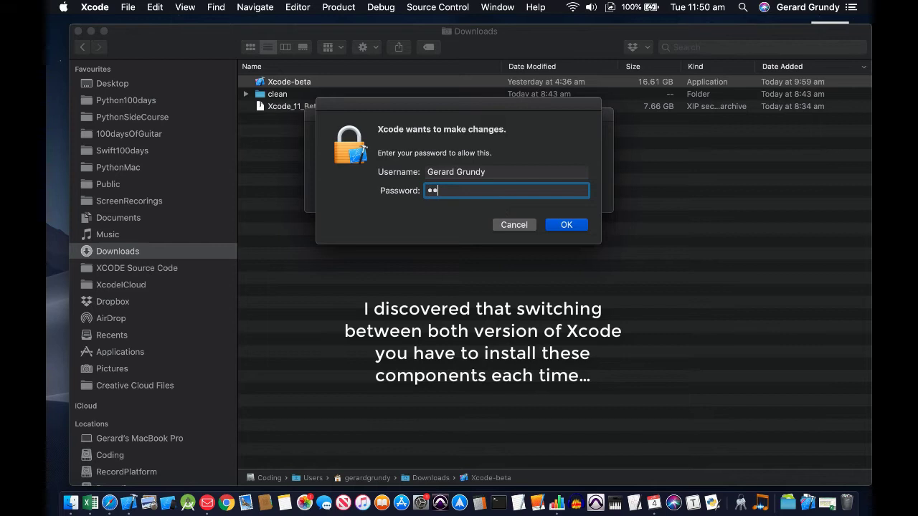
left_click(566, 224)
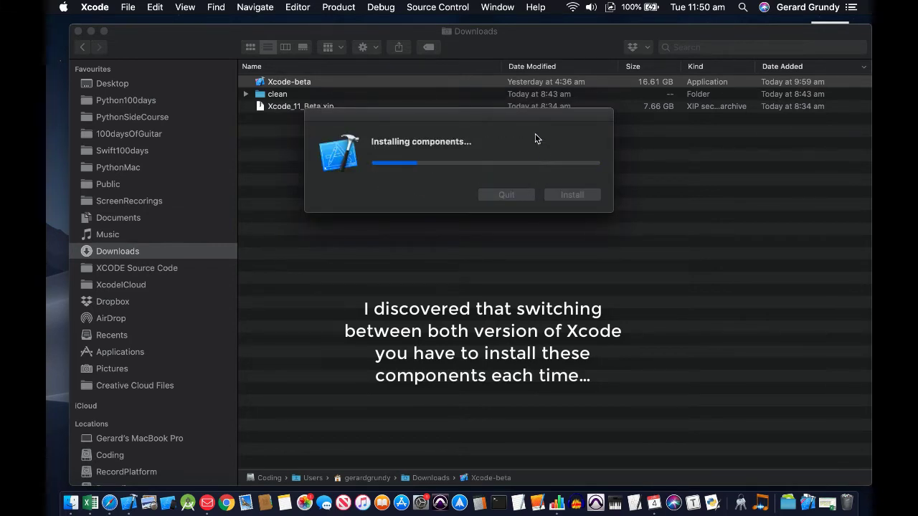
mouse_move(523, 122)
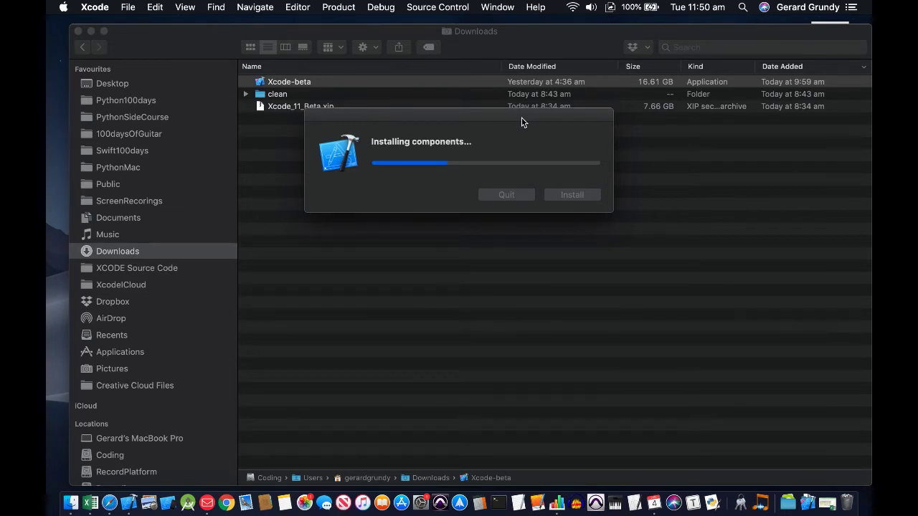
mouse_move(491, 117)
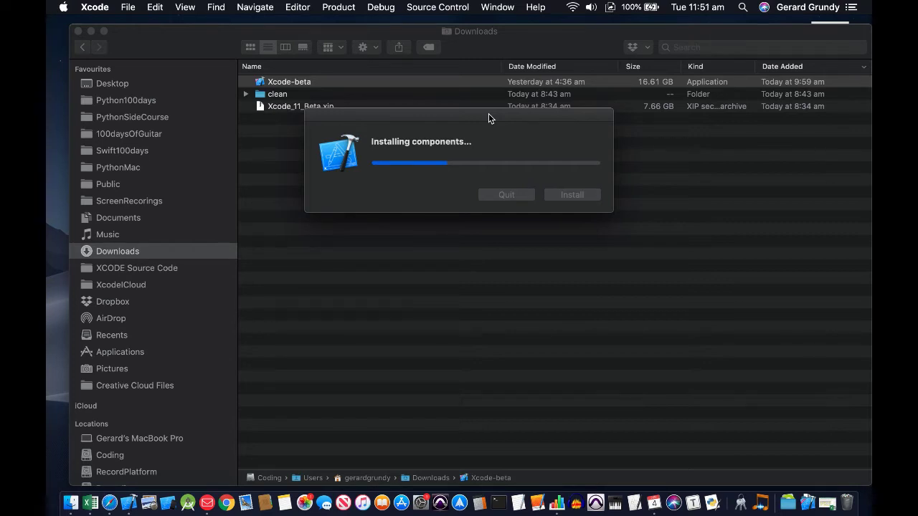
mouse_move(442, 120)
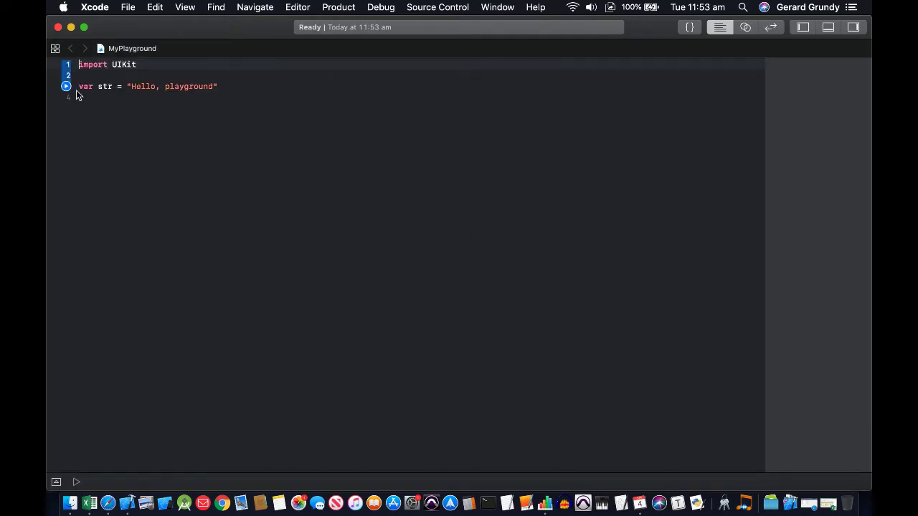
Run MyPlayground's 'Hello, playground' starter code
left_click(66, 86)
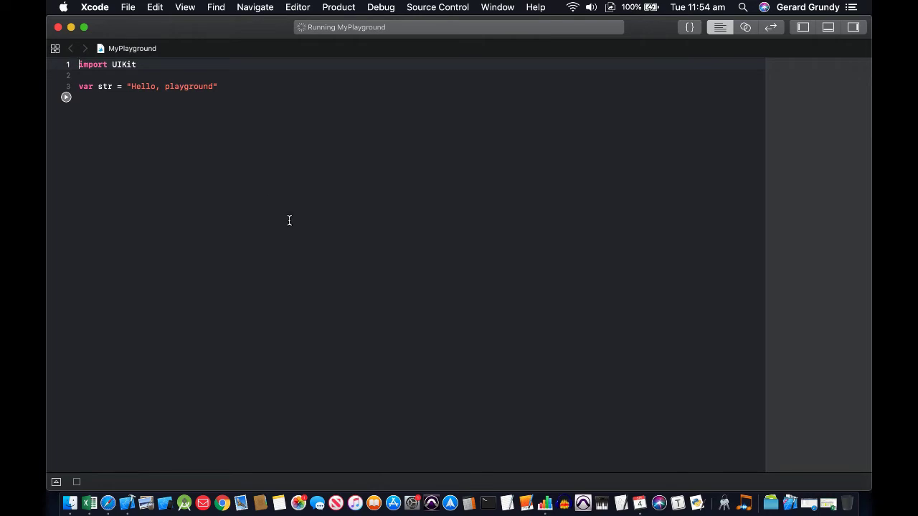
mouse_move(690, 34)
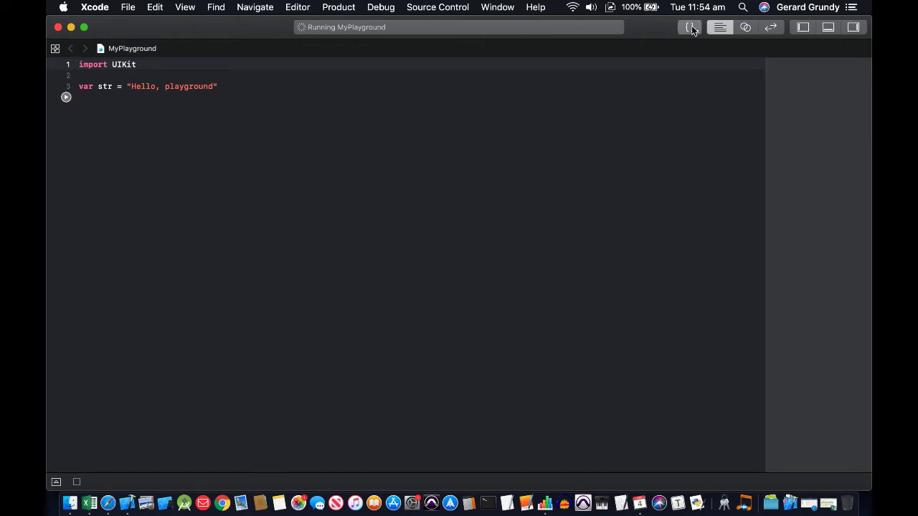
Show the Snippets library over the MyPlayground editor
left_click(687, 28)
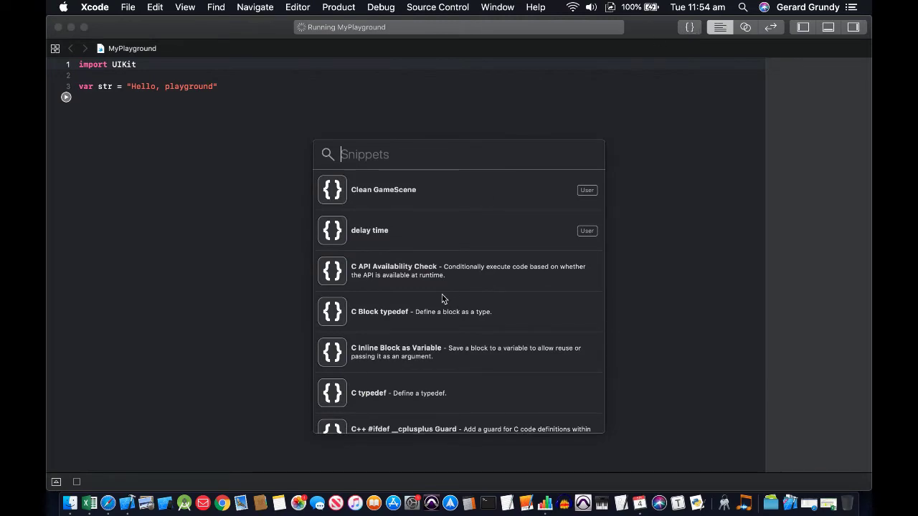
mouse_move(482, 177)
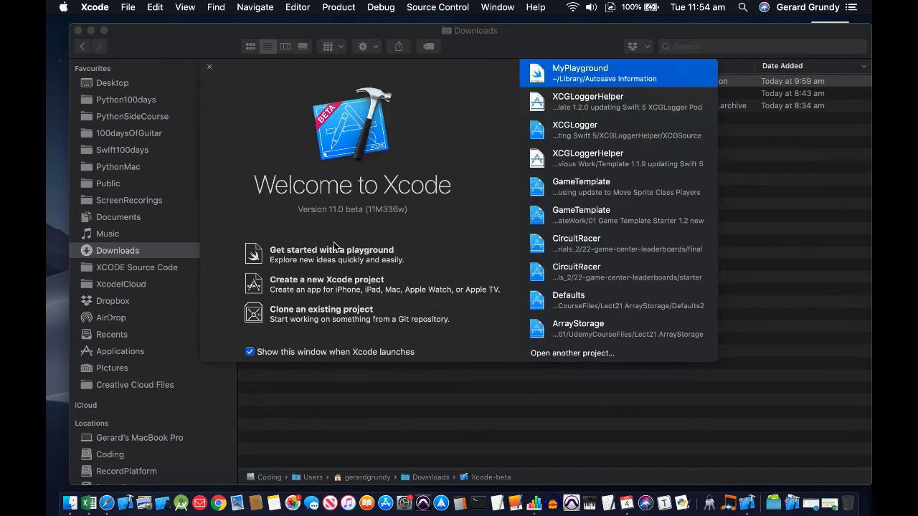
mouse_move(306, 294)
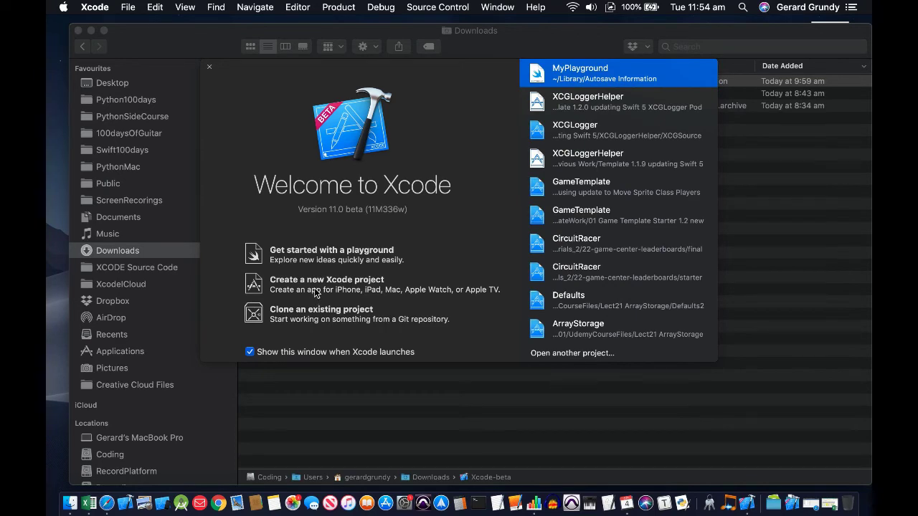
Pick the iOS Single View App template for a new project and advance to options
left_click(326, 280)
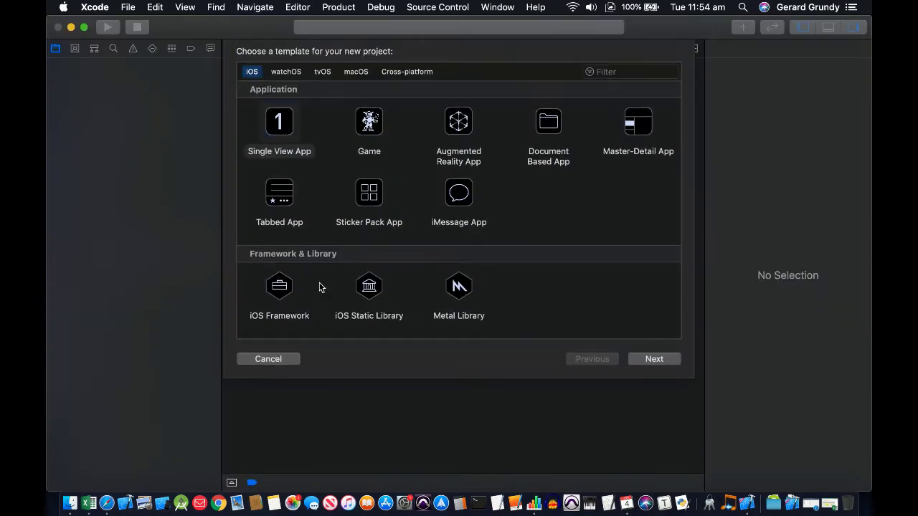
left_click(279, 120)
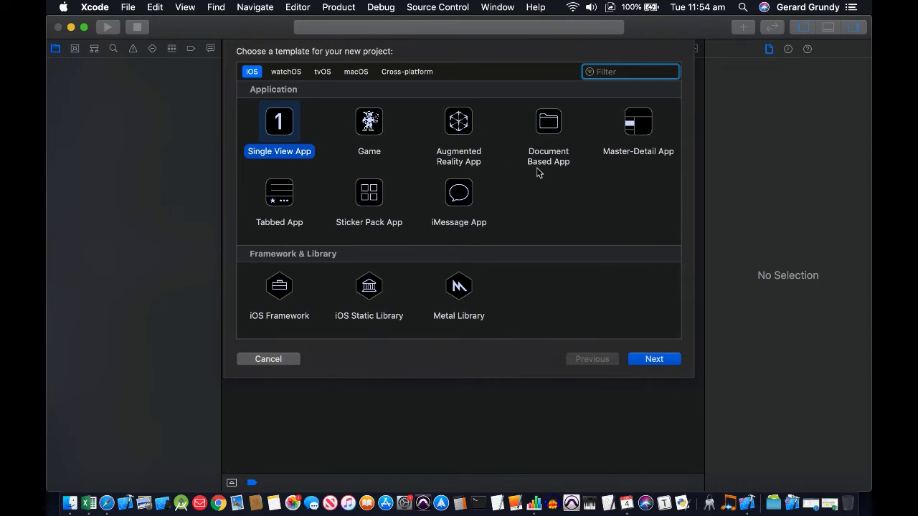
mouse_move(333, 142)
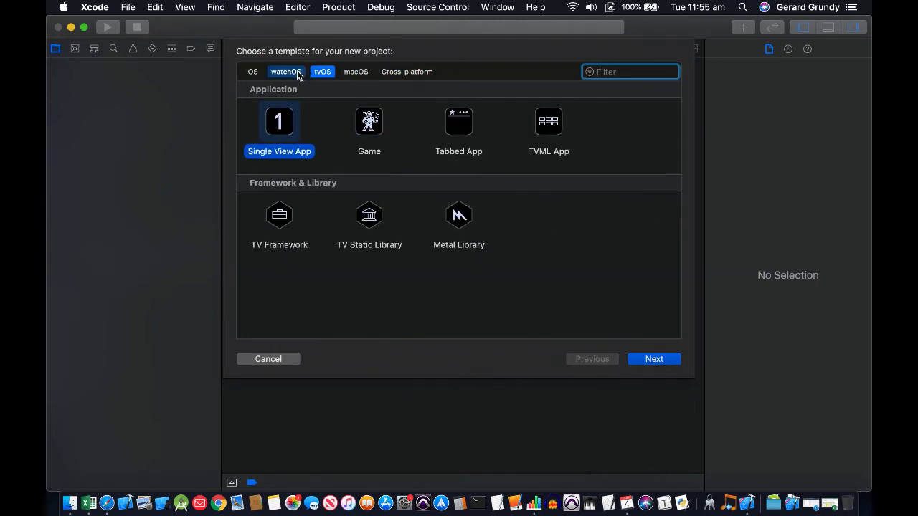
left_click(251, 71)
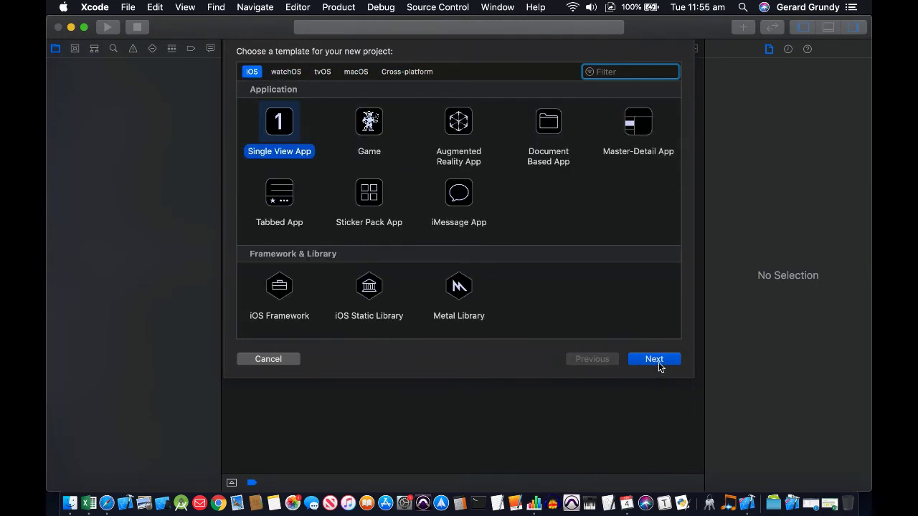
left_click(654, 359)
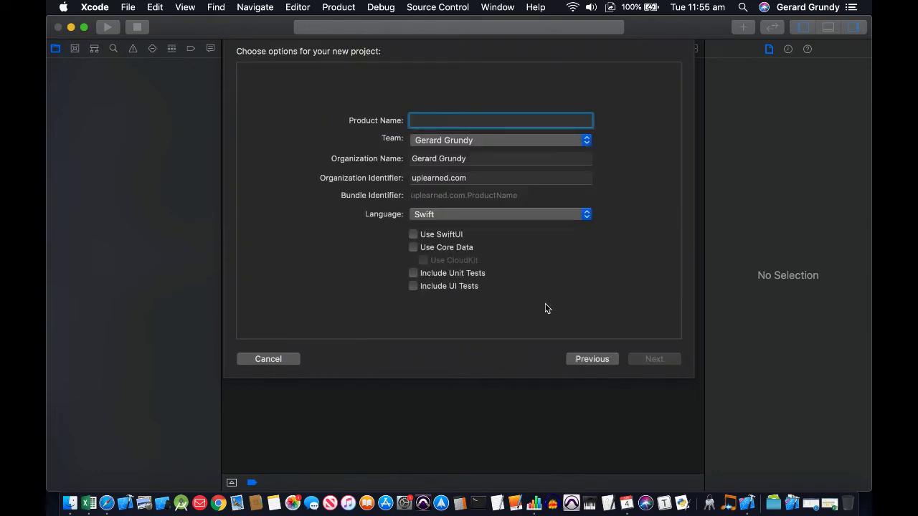
Name the project Firstxcode11App with Swift and SwiftUI enabled, then continue to saving
type("First11")
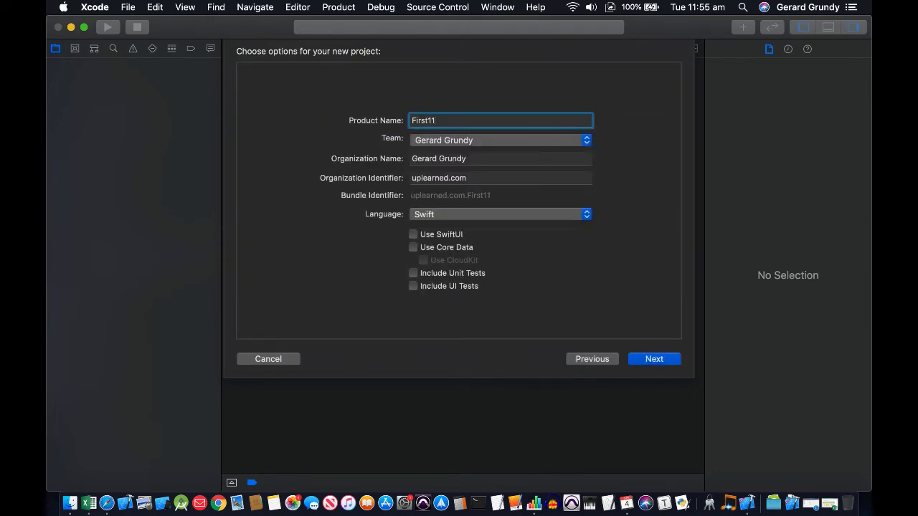
key("Backspace")
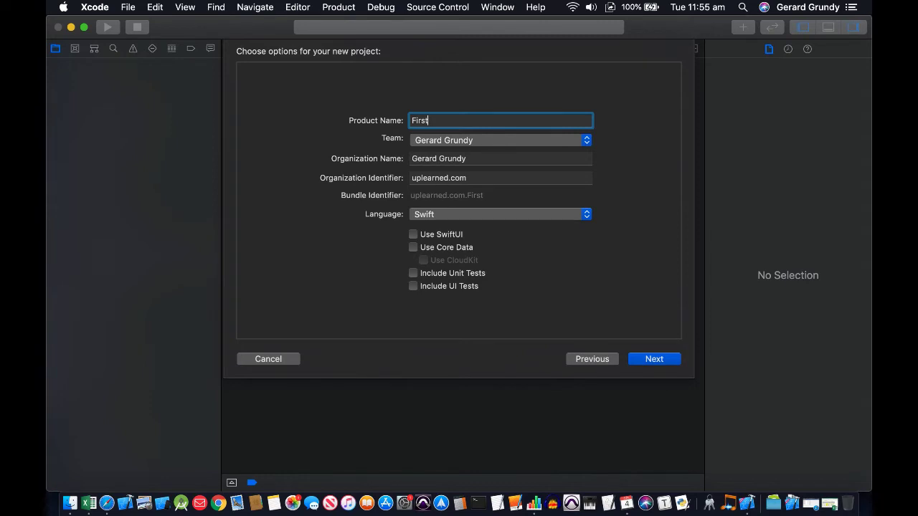
type("xcode11")
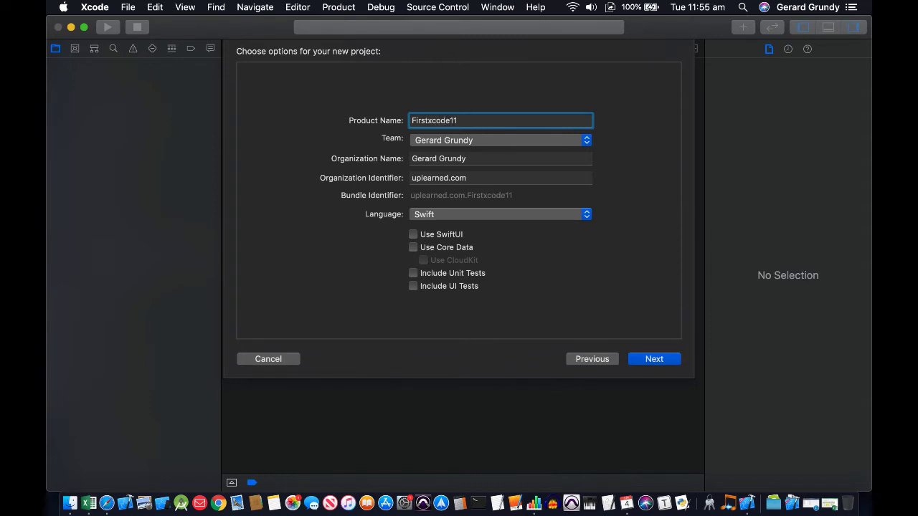
type("App")
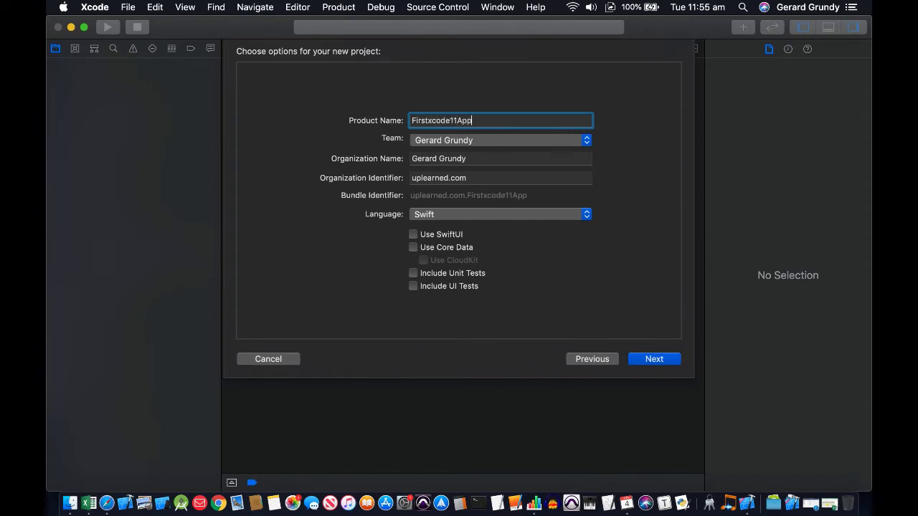
left_click(654, 358)
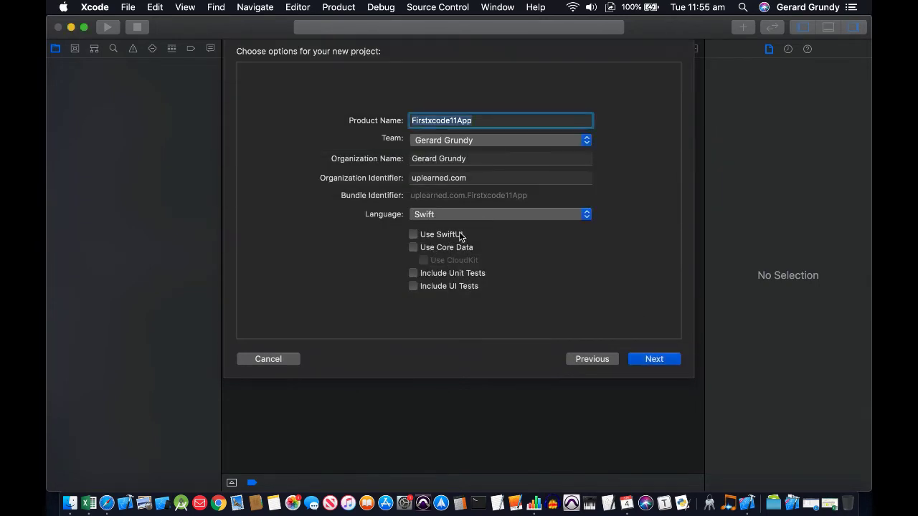
left_click(413, 234)
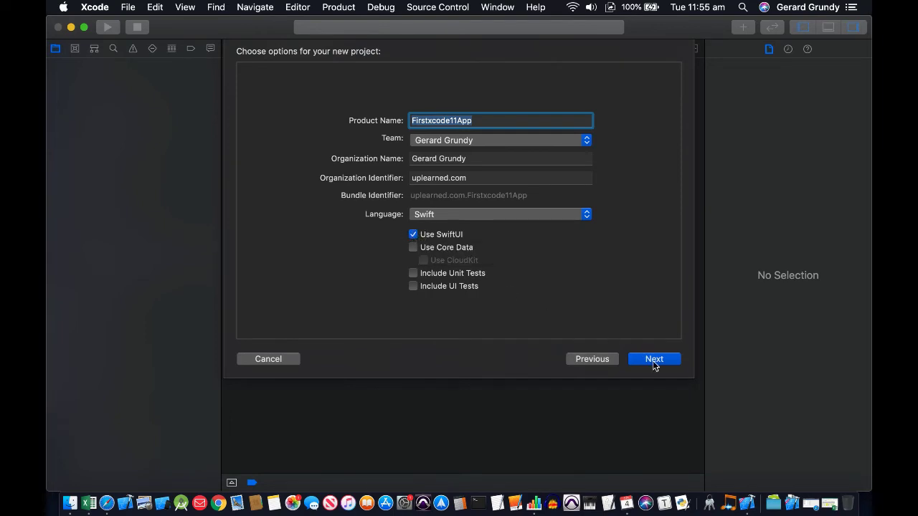
left_click(654, 359)
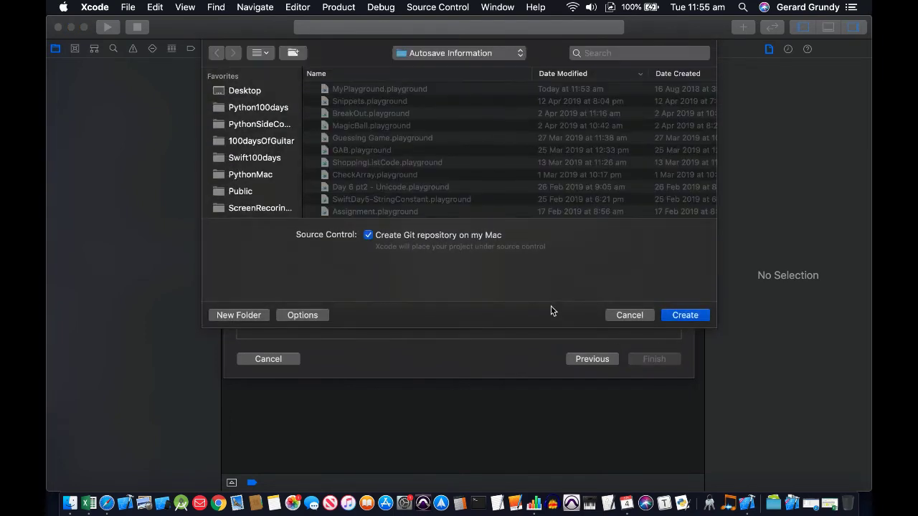
Choose Desktop as the save location for Firstxcode11App
left_click(244, 90)
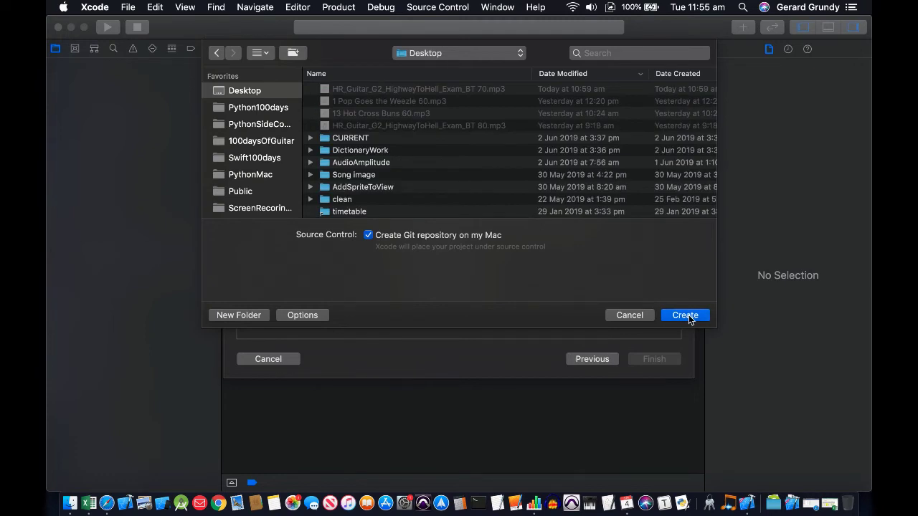
mouse_move(516, 268)
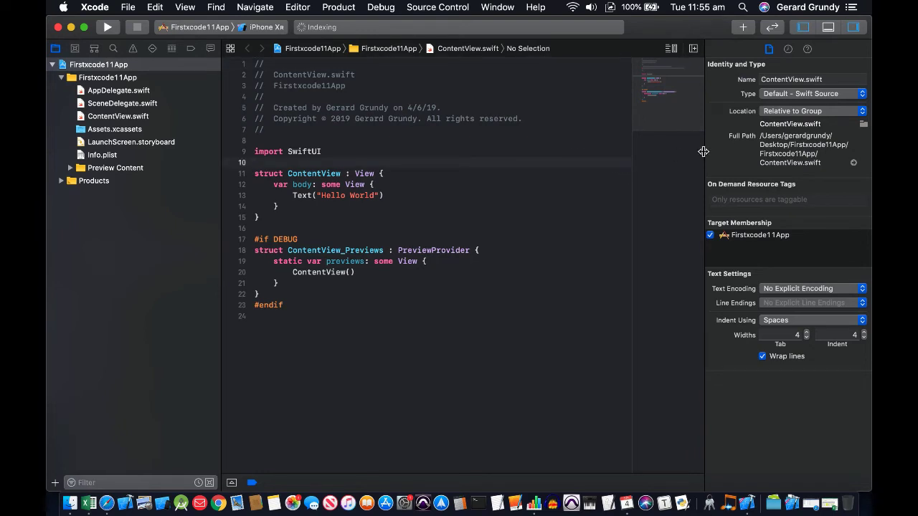
mouse_move(636, 196)
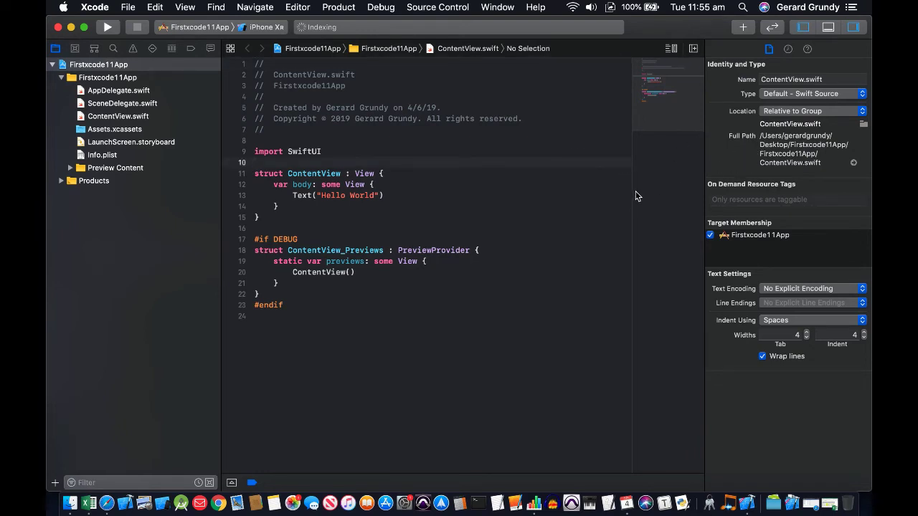
left_click(668, 48)
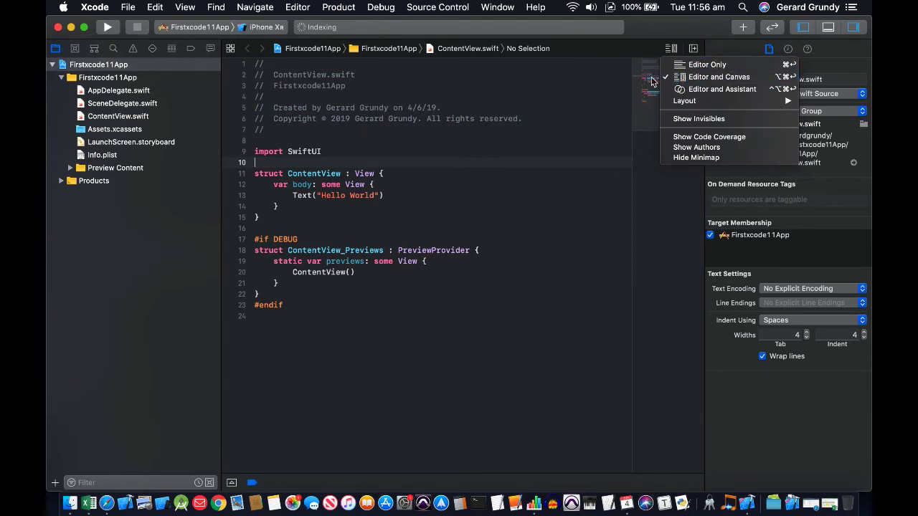
left_click(693, 48)
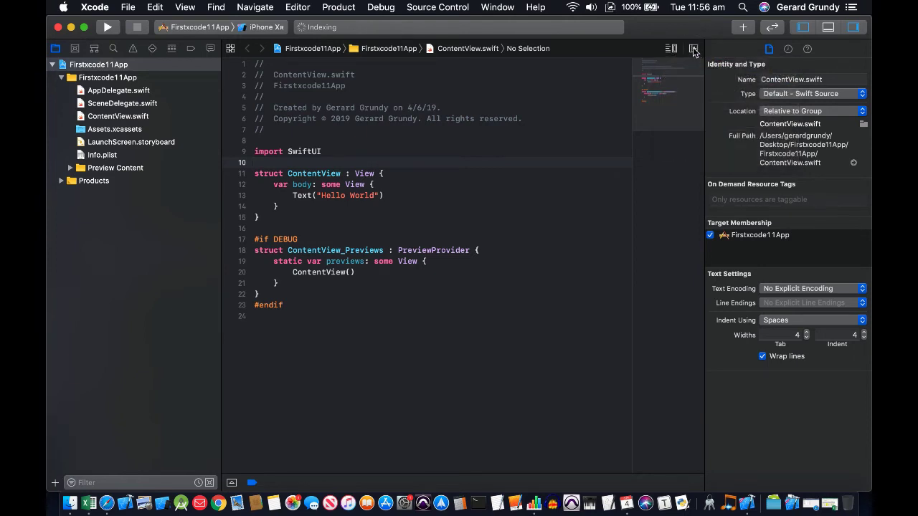
left_click(693, 48)
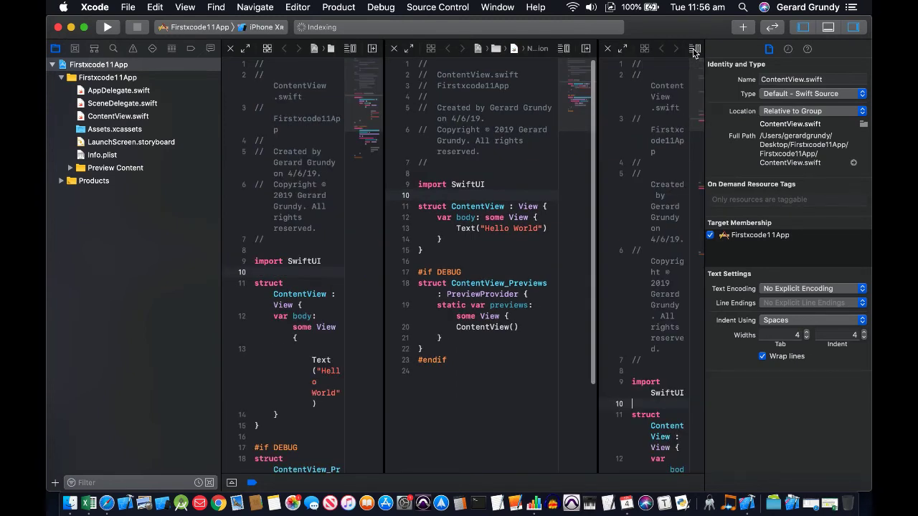
mouse_move(688, 50)
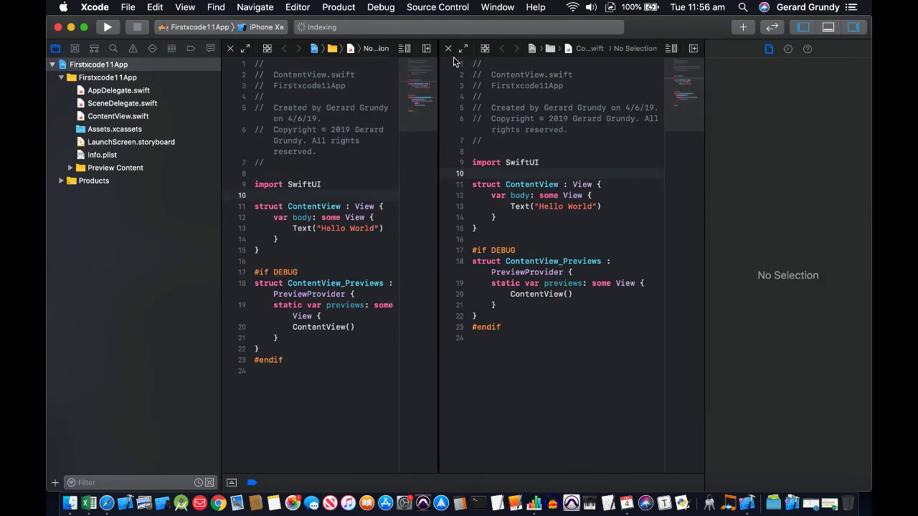
left_click(448, 48)
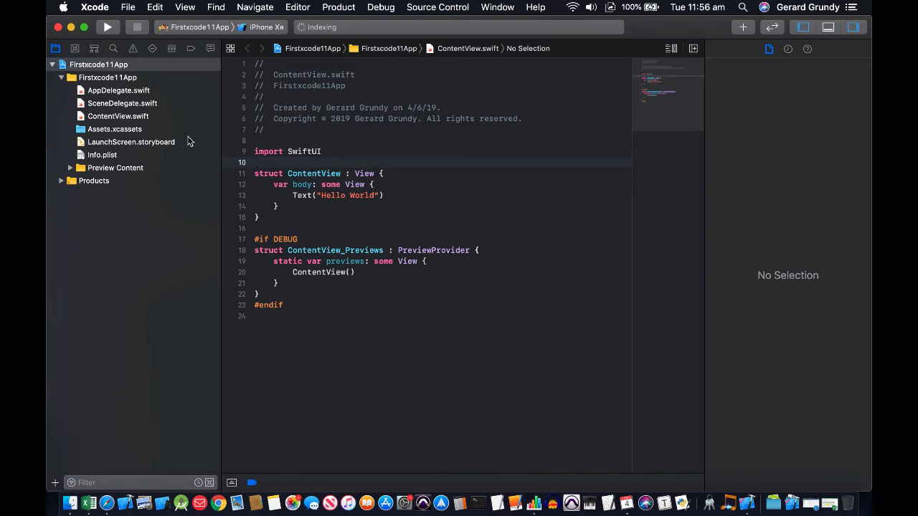
left_click(89, 64)
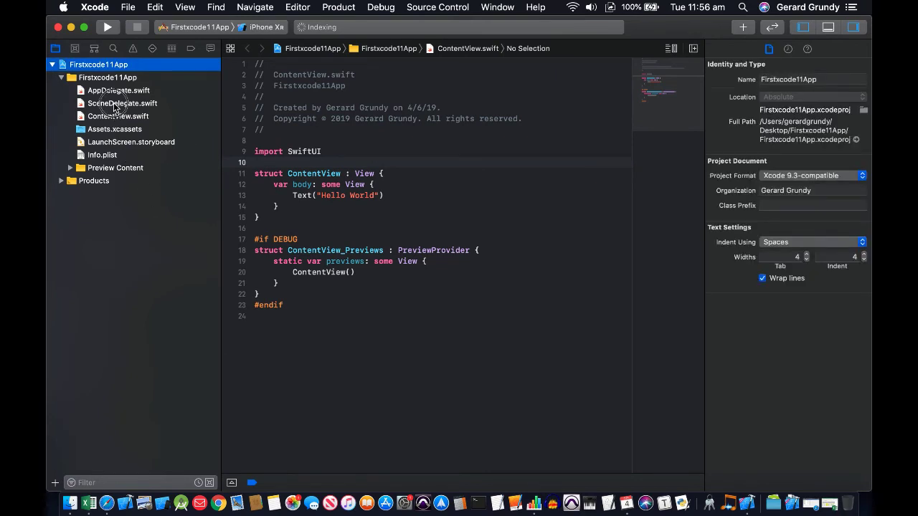
left_click(122, 103)
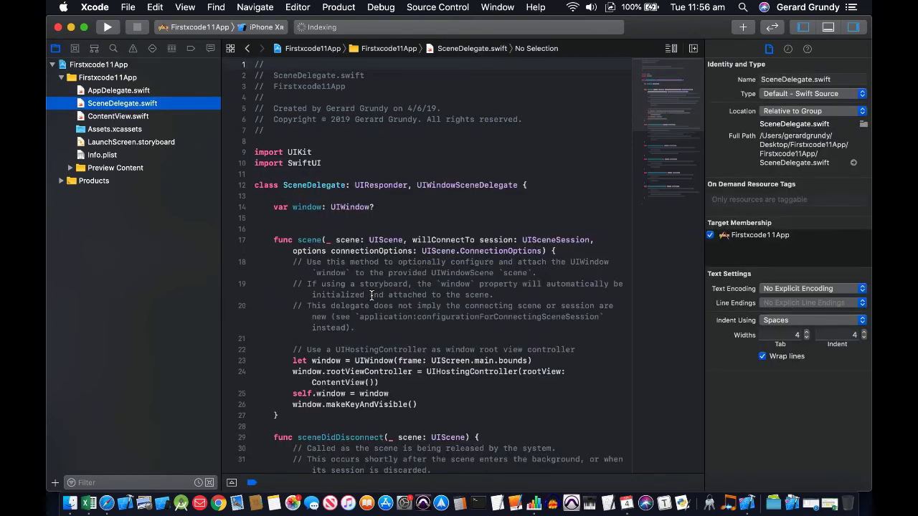
scroll("down", 3)
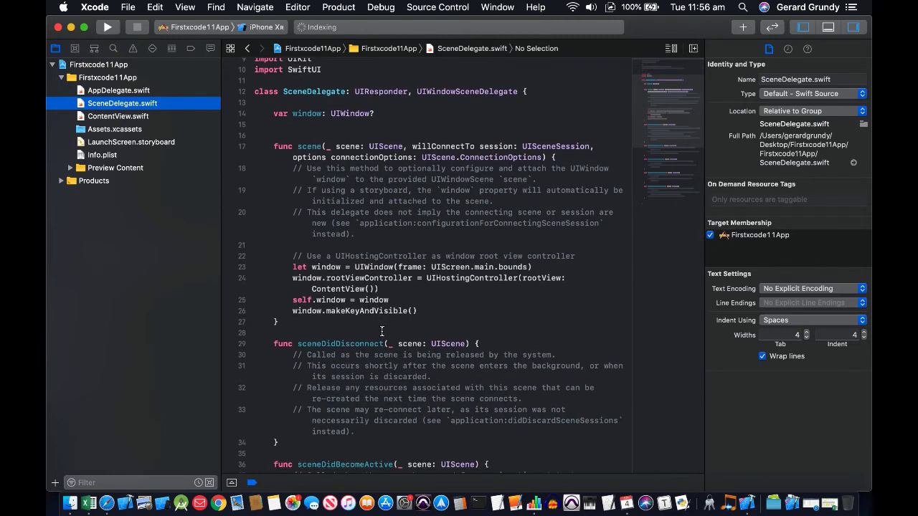
scroll("down", 3)
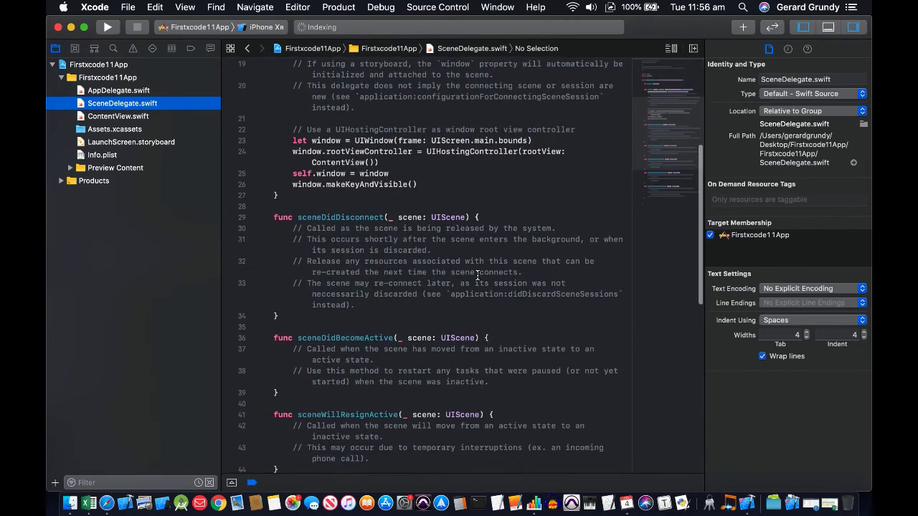
scroll("down", 3)
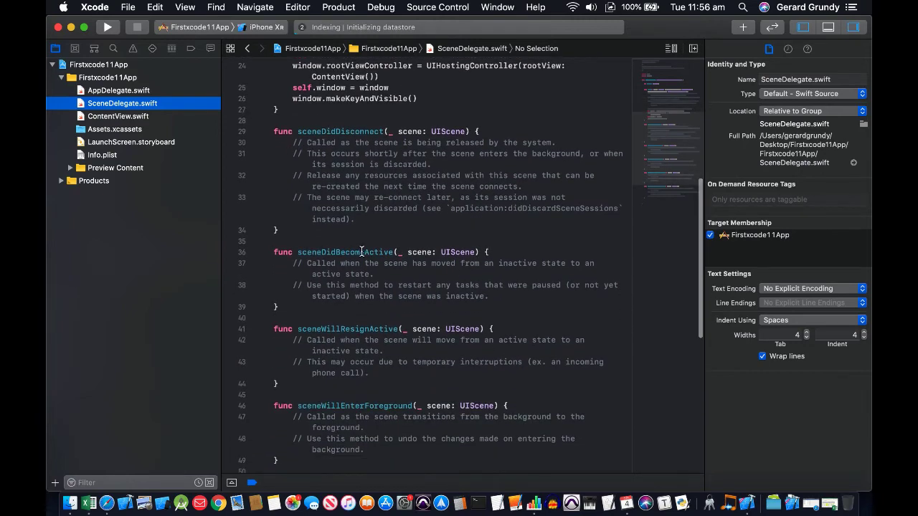
scroll("down", 3)
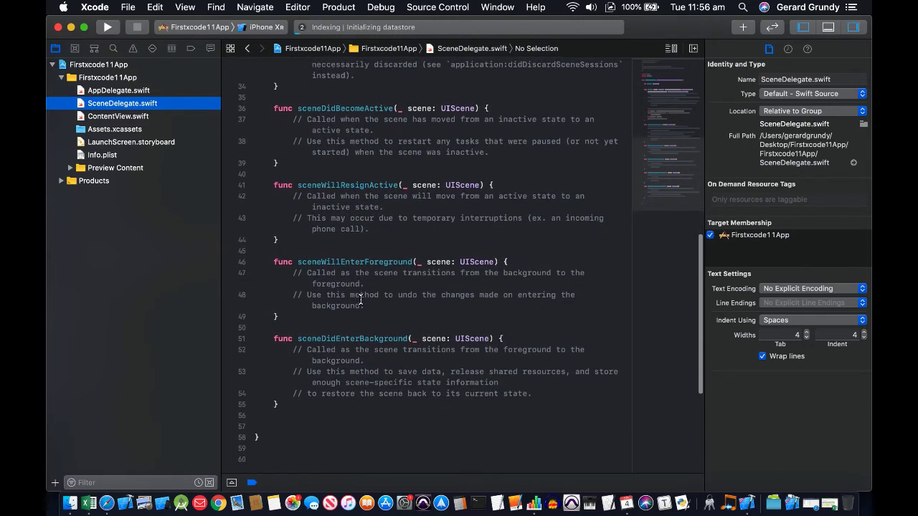
left_click(118, 89)
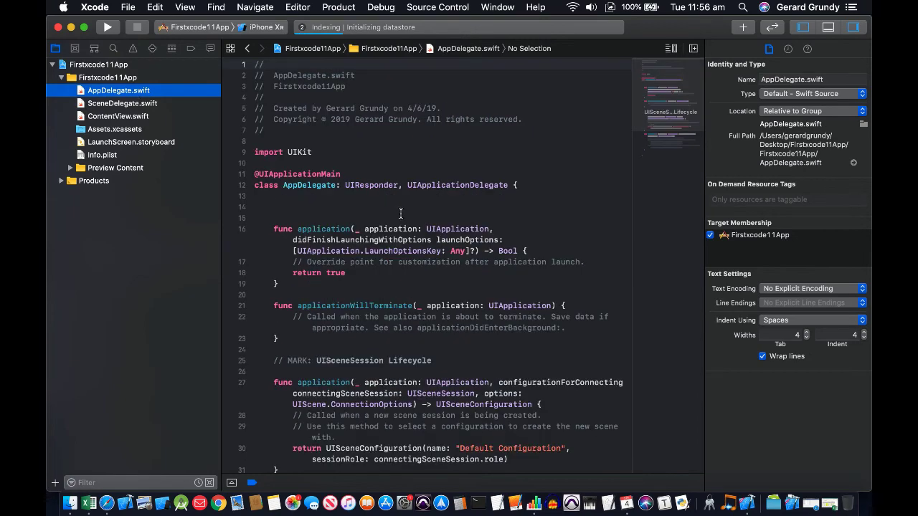
scroll("down", 3)
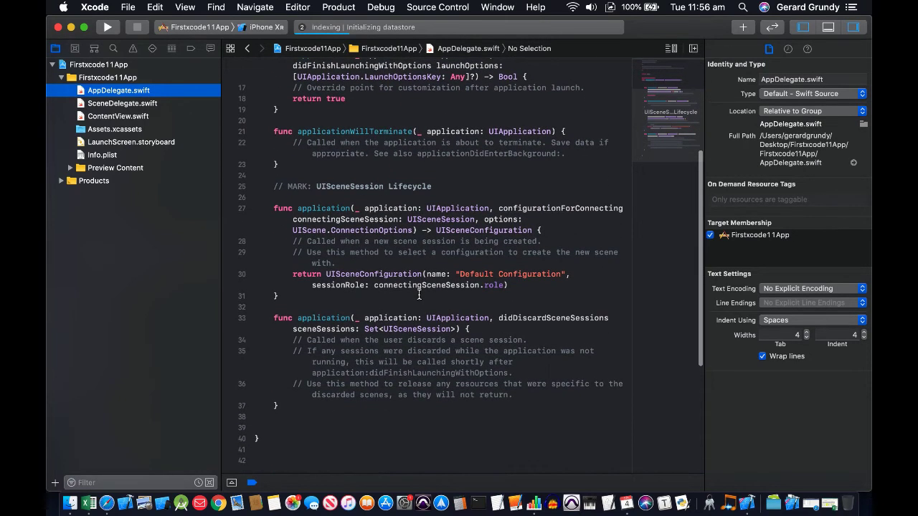
left_click(122, 103)
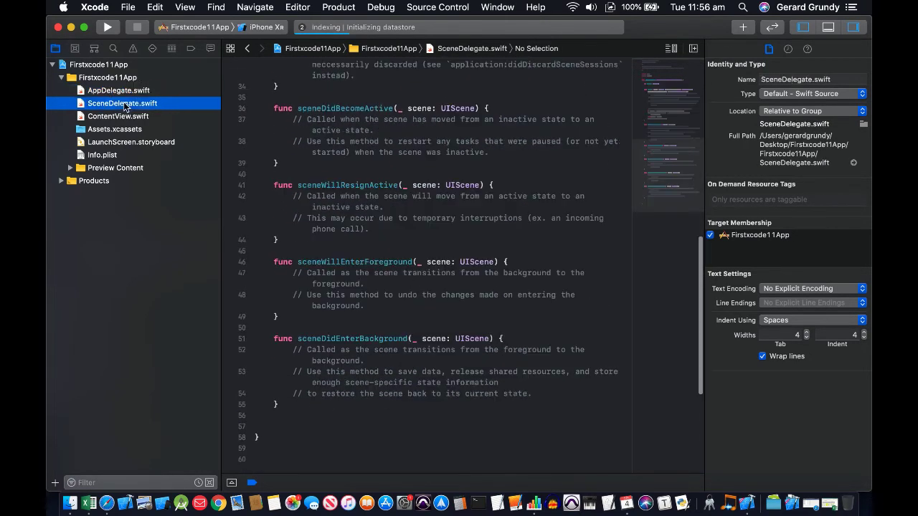
left_click(117, 116)
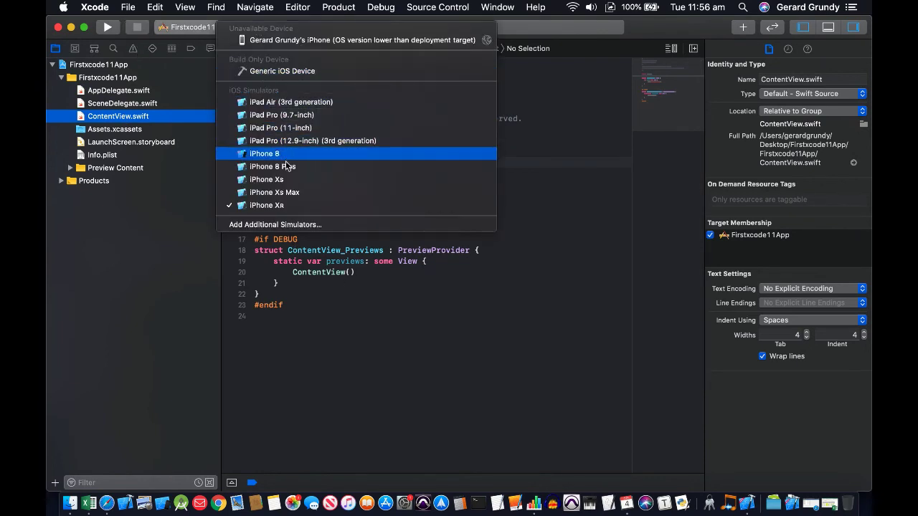
mouse_move(166, 218)
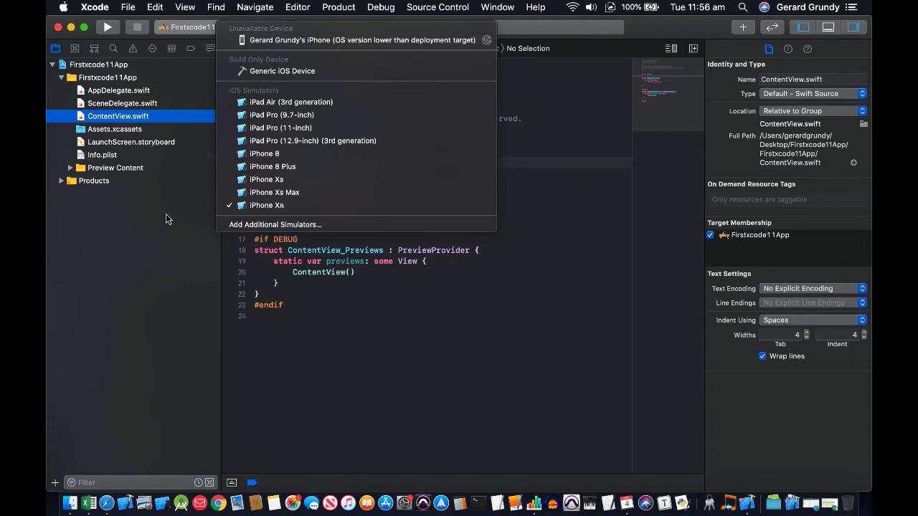
Dismiss the simulator device list and select the Firstxcode11App project's general settings
left_click(265, 205)
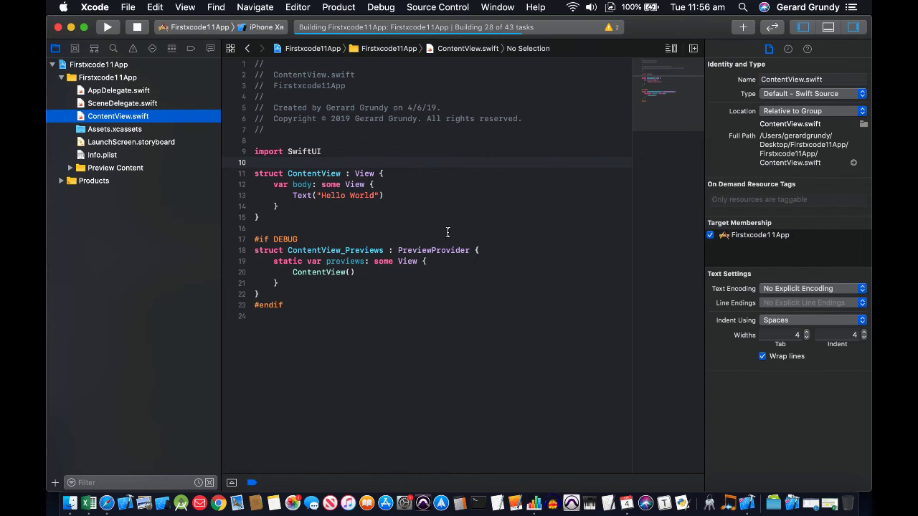
left_click(98, 65)
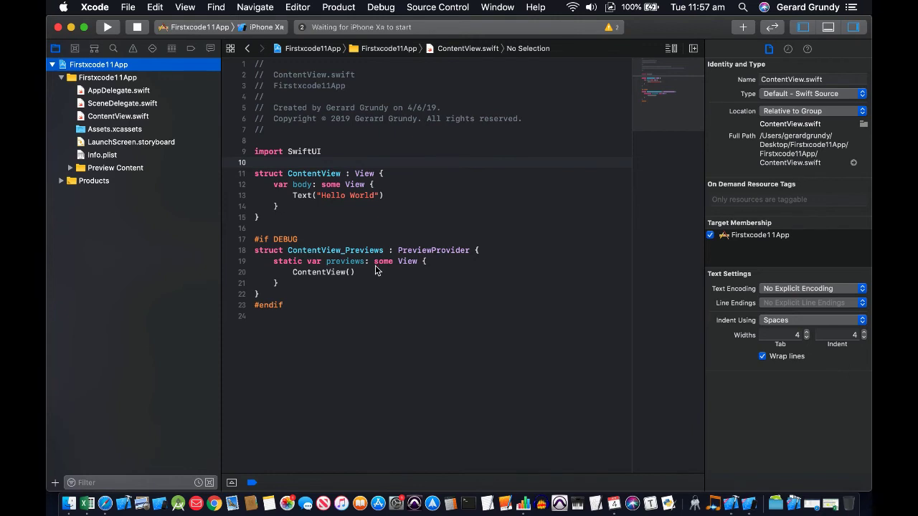
left_click(98, 64)
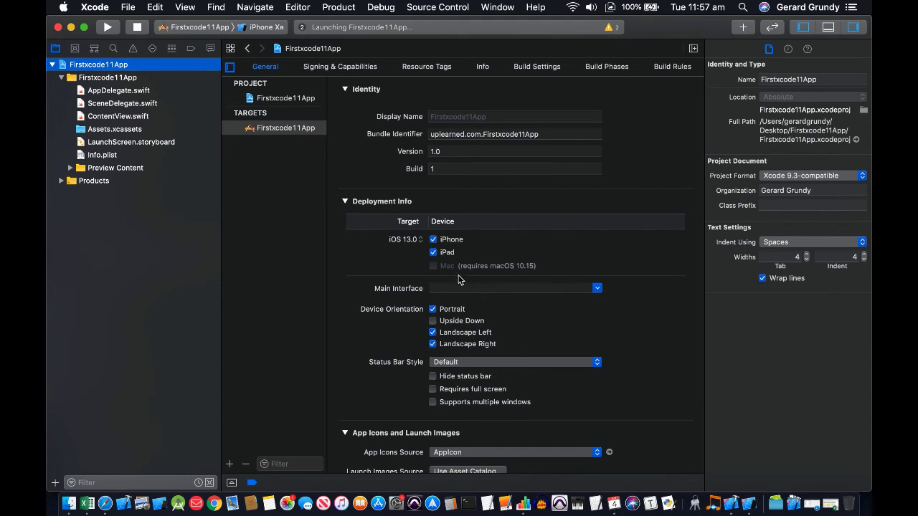
mouse_move(452, 303)
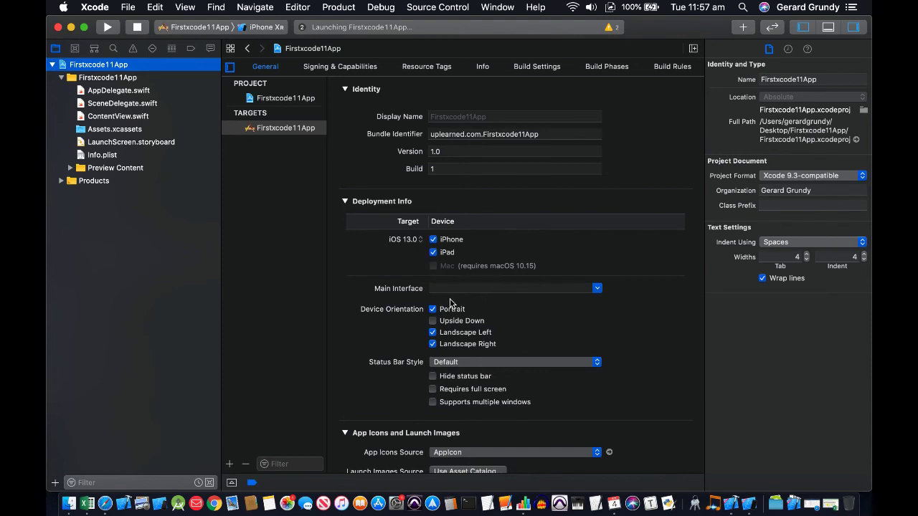
mouse_move(436, 268)
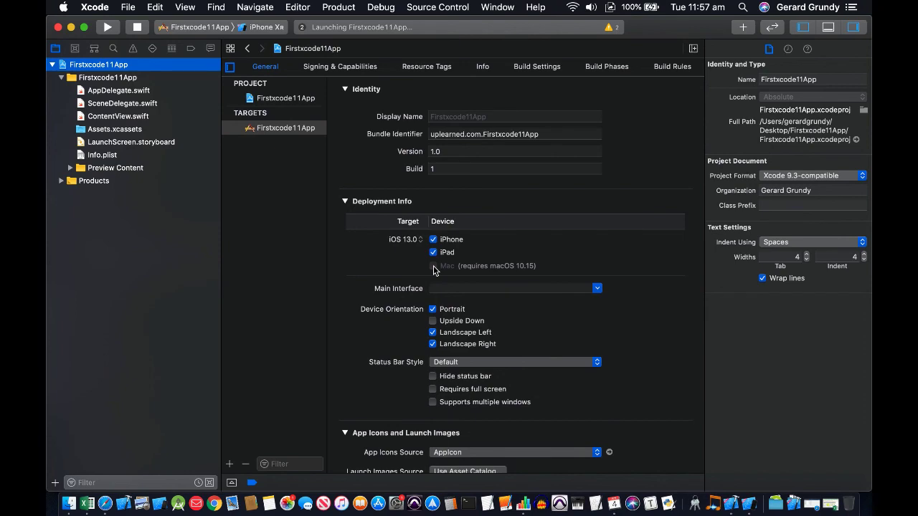
Scroll the General settings down to app icon, launch screen and embedded frameworks
scroll("down", 3)
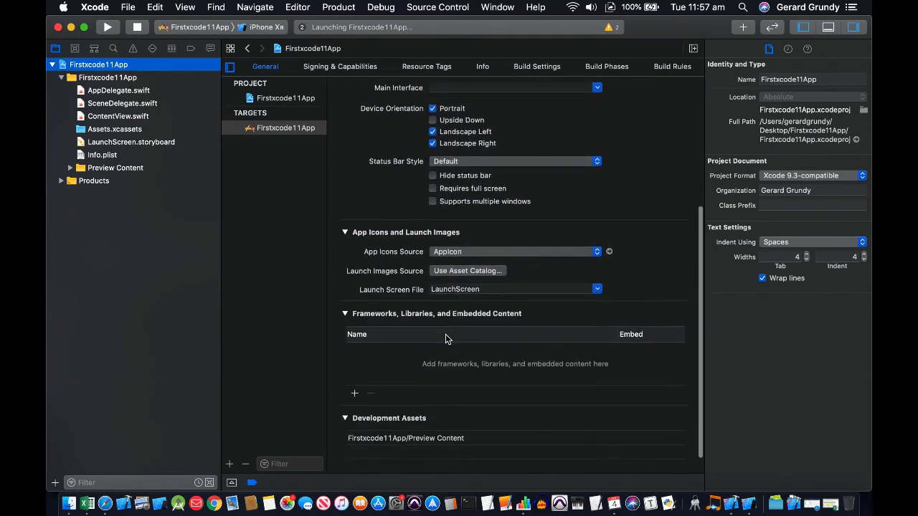